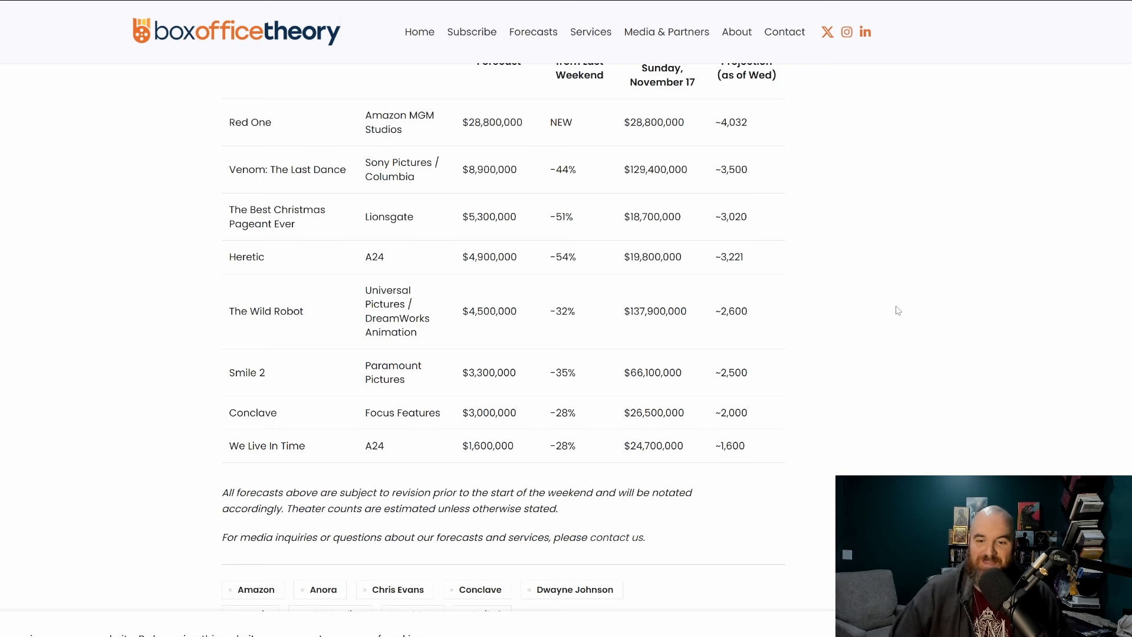
pyautogui.moveTo(619, 204)
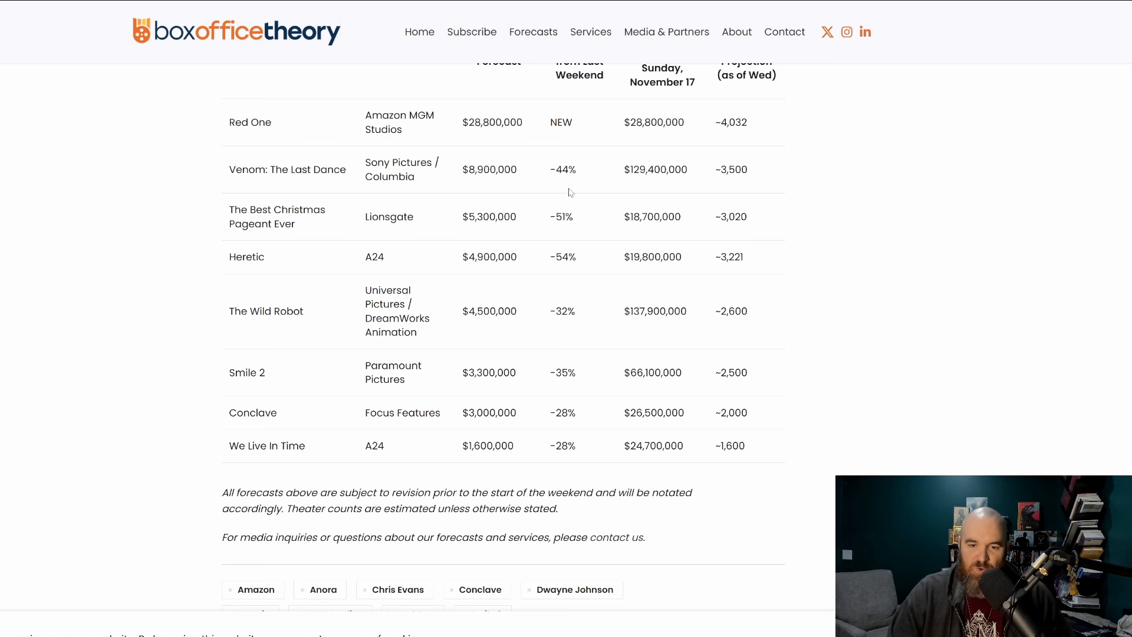
pyautogui.moveTo(356, 126)
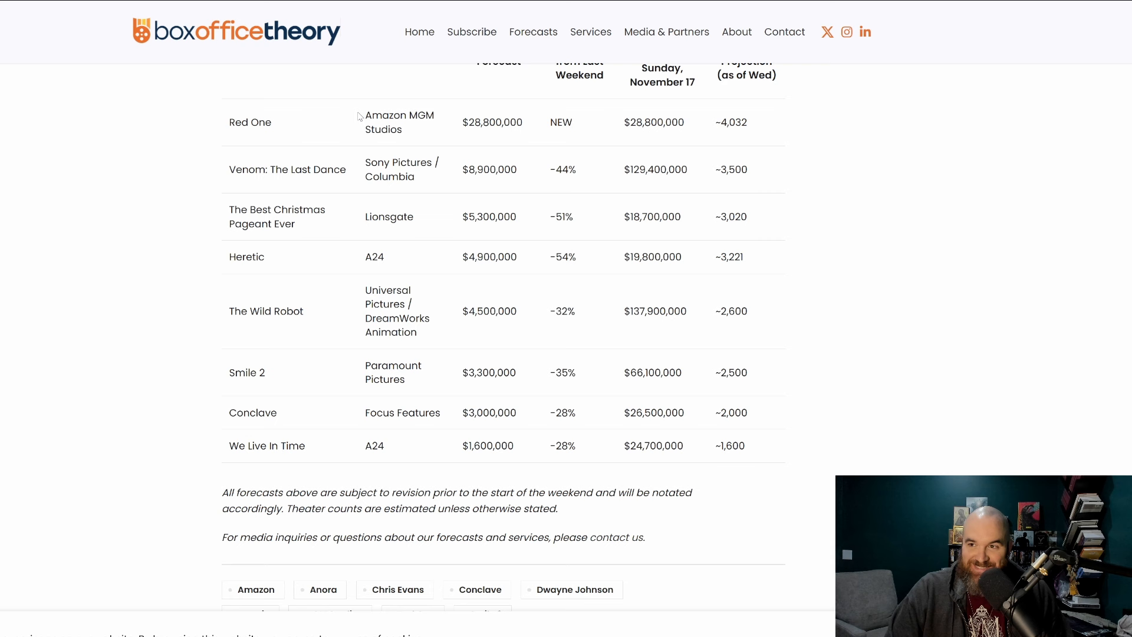
pyautogui.moveTo(353, 118)
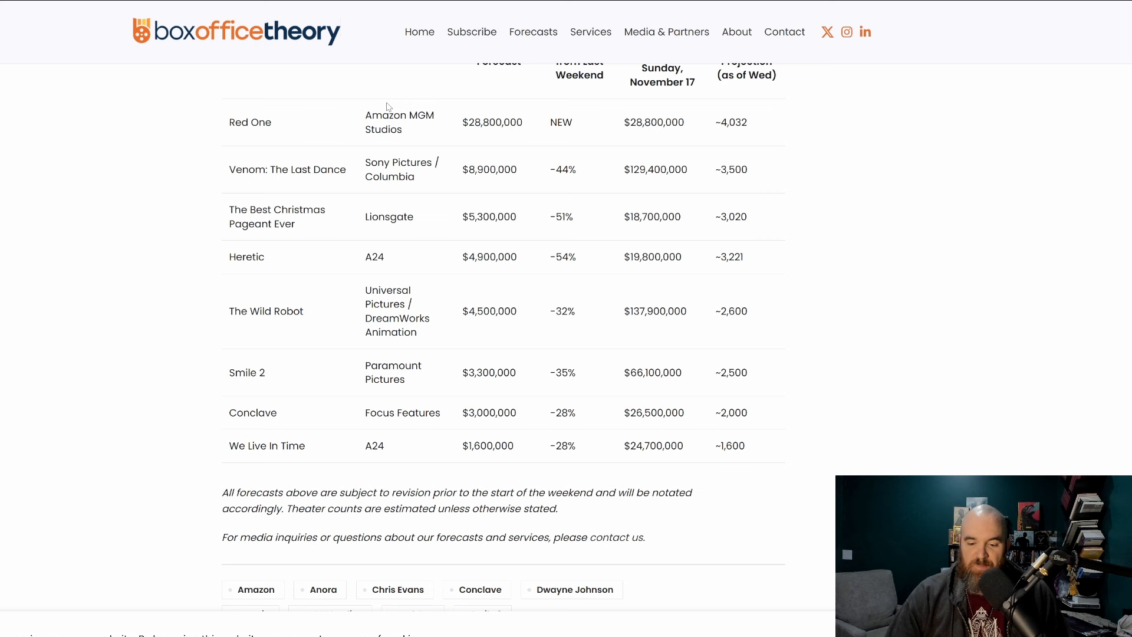
pyautogui.moveTo(426, 56)
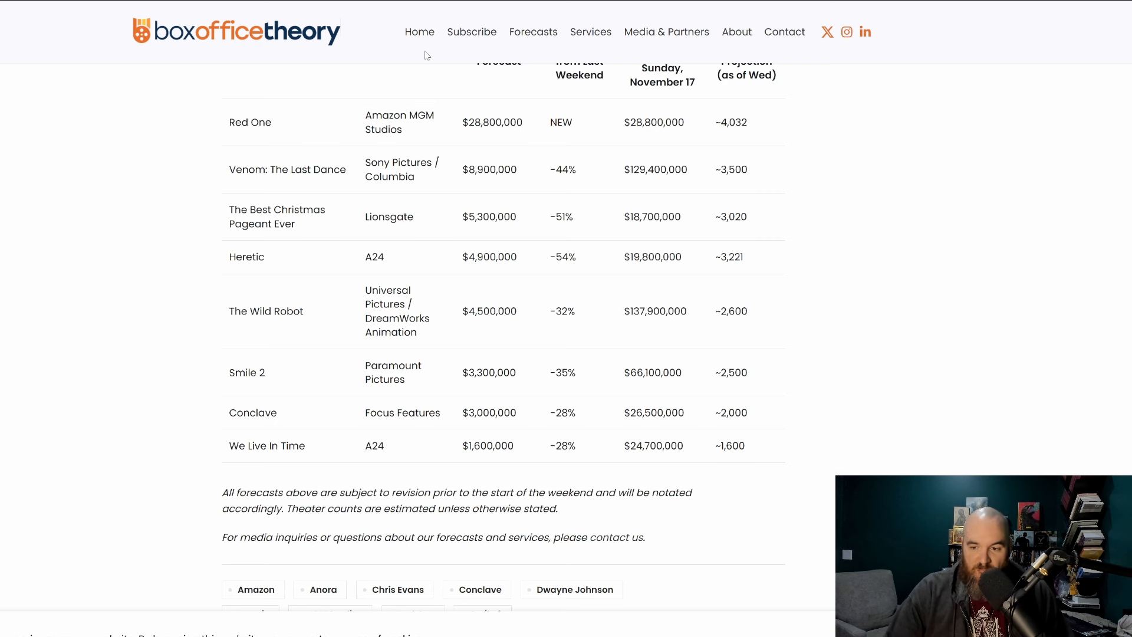
pyautogui.moveTo(473, 130)
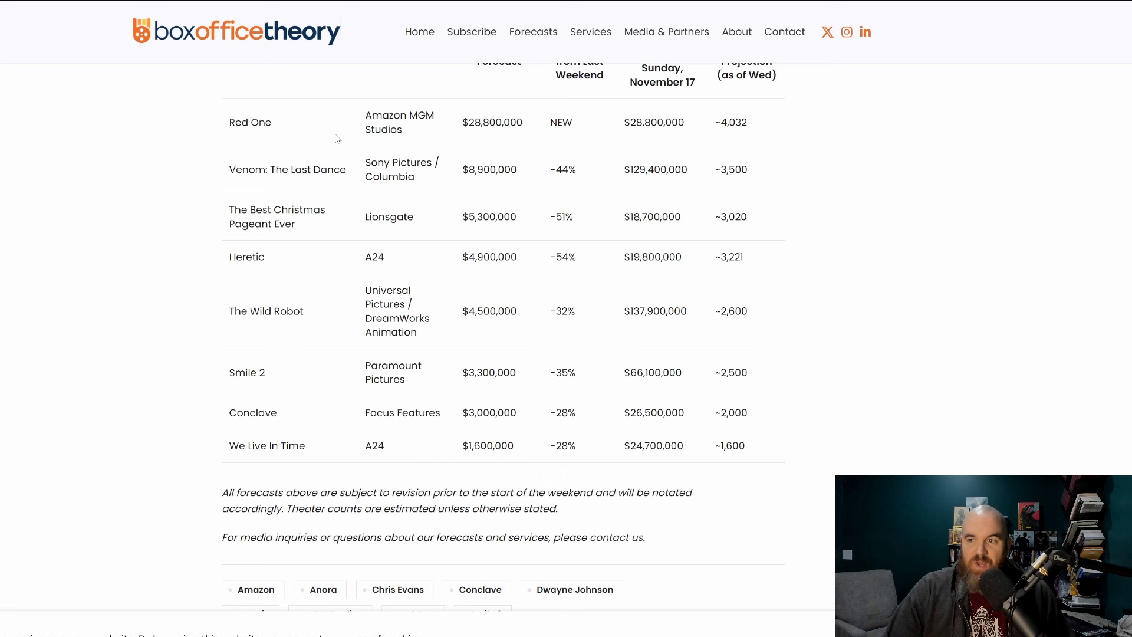
pyautogui.moveTo(348, 139)
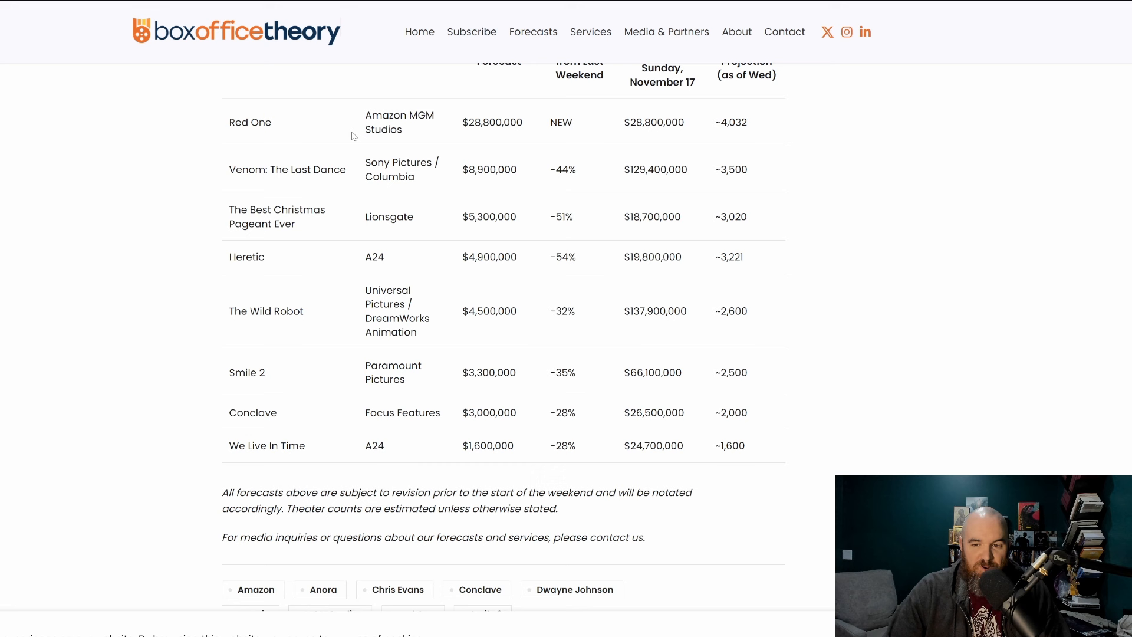
pyautogui.moveTo(372, 118)
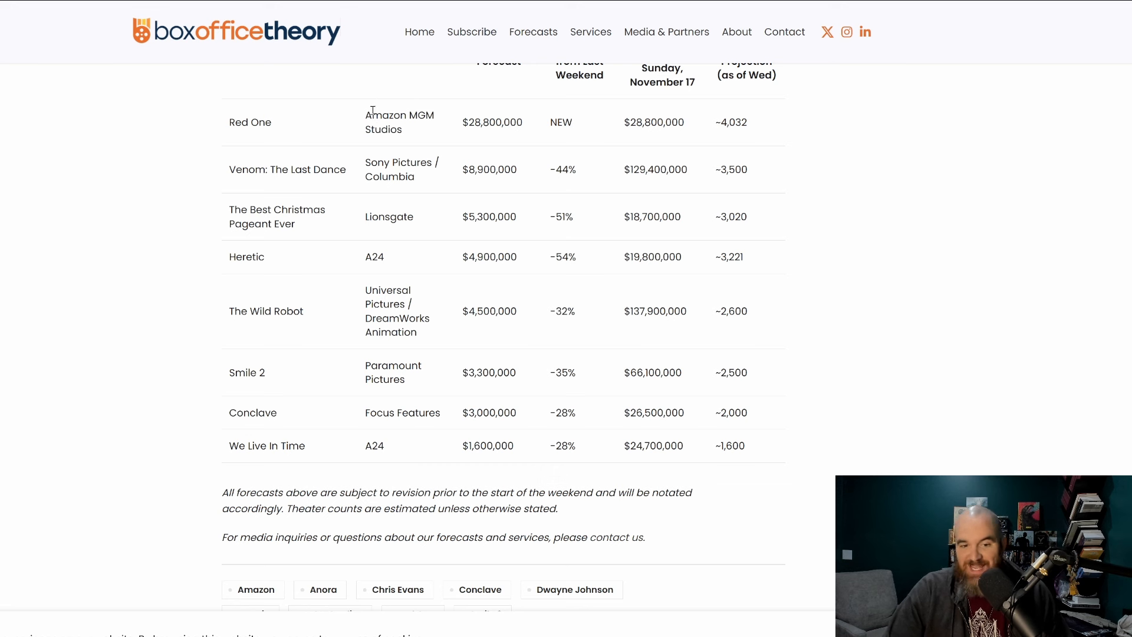
pyautogui.moveTo(373, 92)
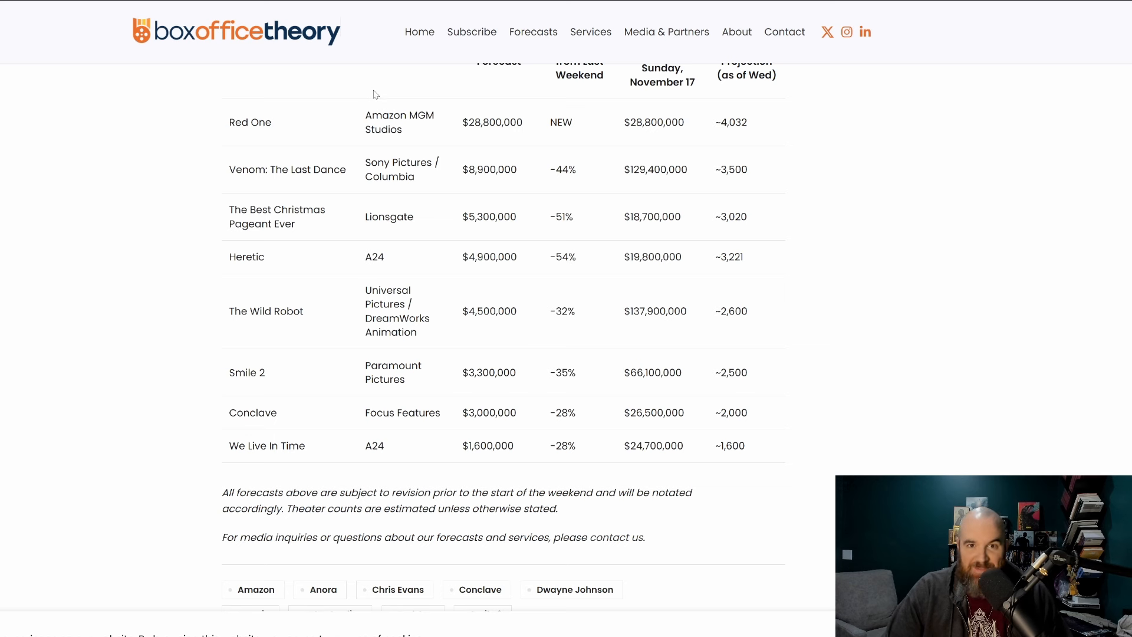
pyautogui.moveTo(410, 86)
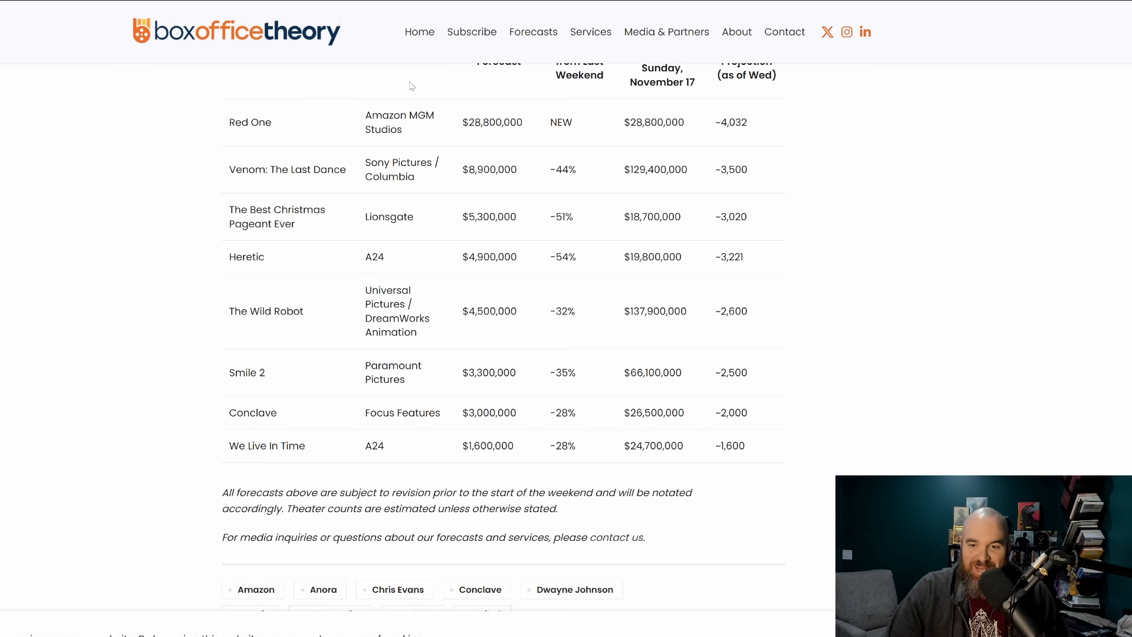
pyautogui.moveTo(299, 113)
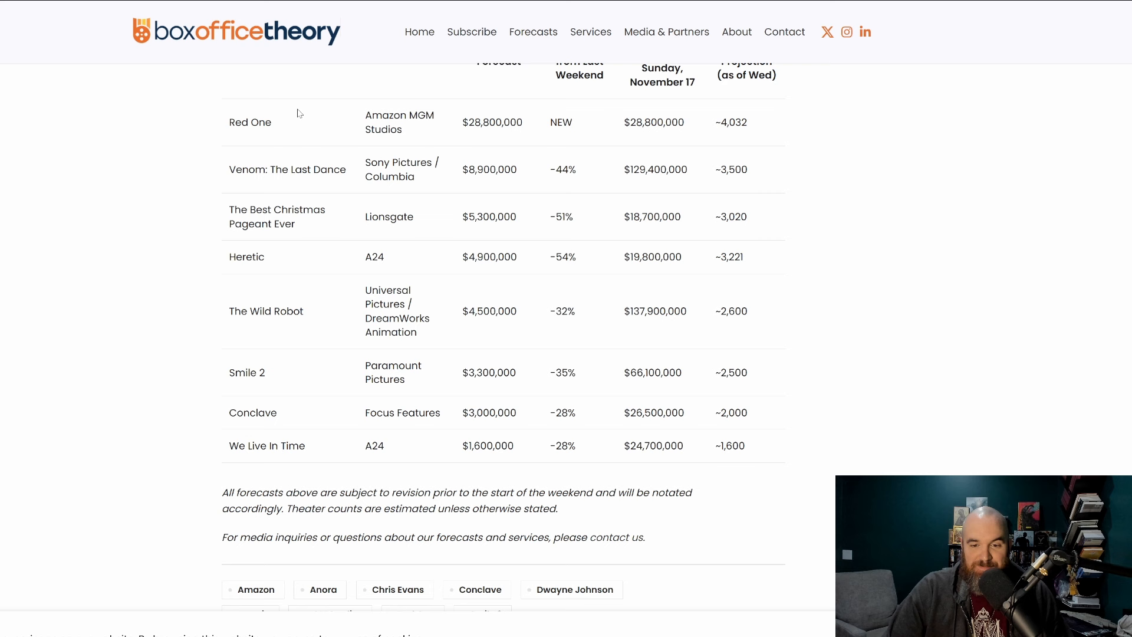
pyautogui.moveTo(323, 109)
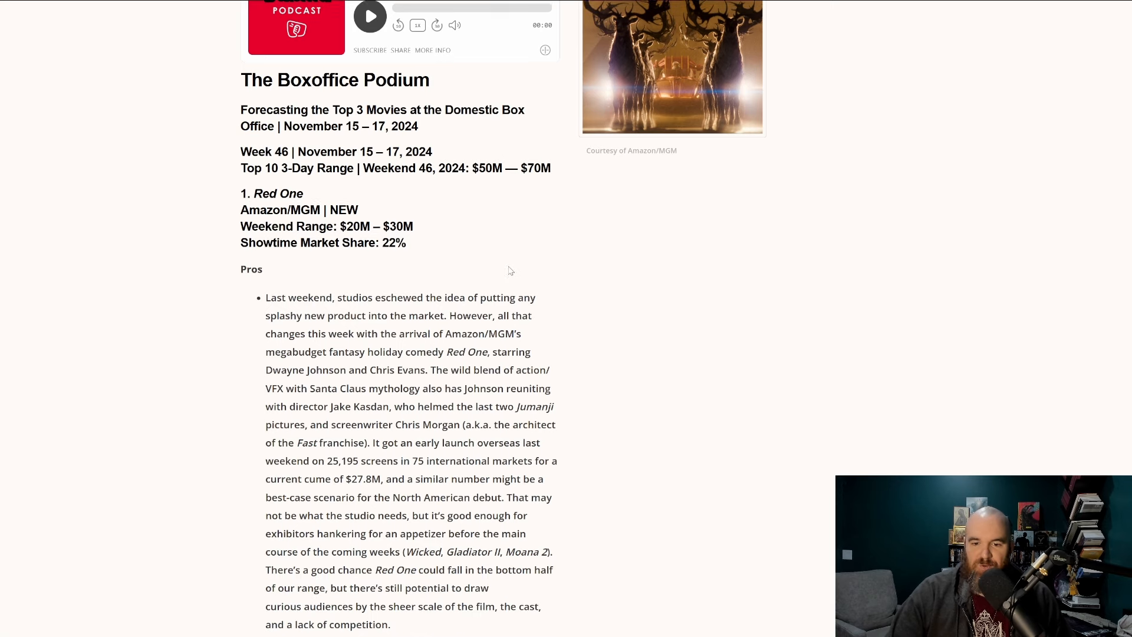
# - Check Venom 3's total box office figure in the profit/loss sheet
pyautogui.scroll(-3)
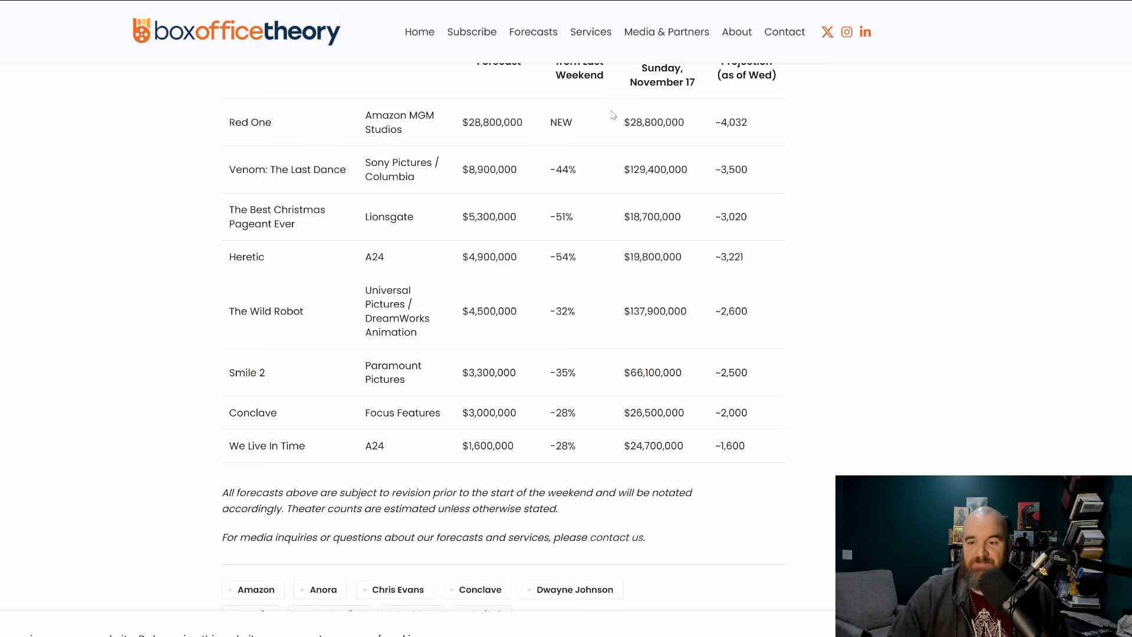
pyautogui.moveTo(627, 119)
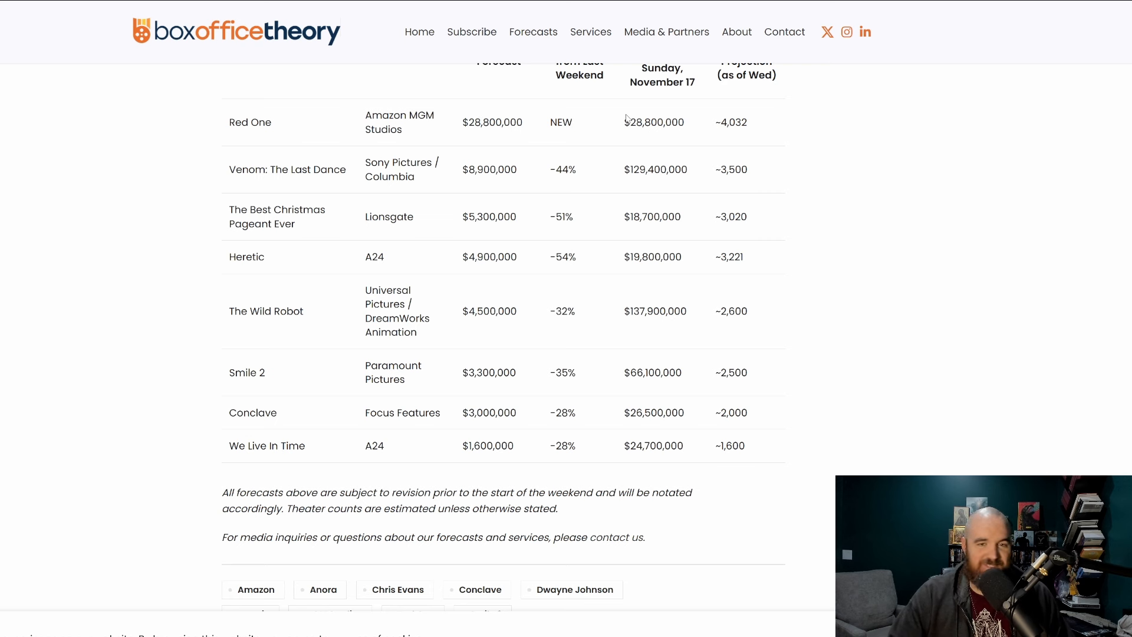
pyautogui.moveTo(611, 123)
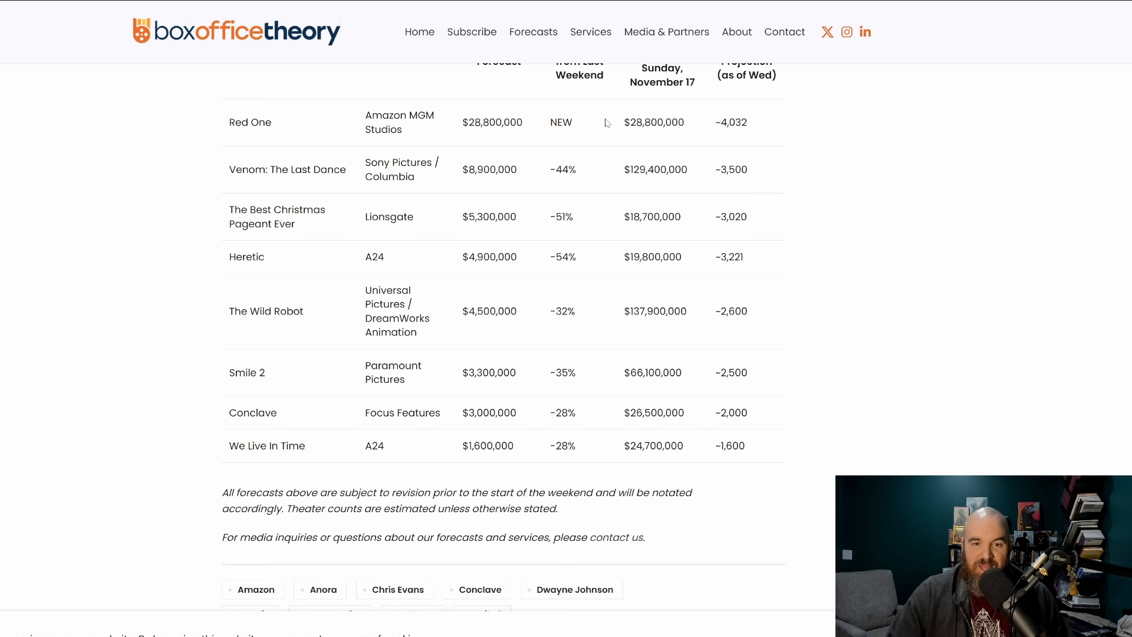
pyautogui.moveTo(414, 135)
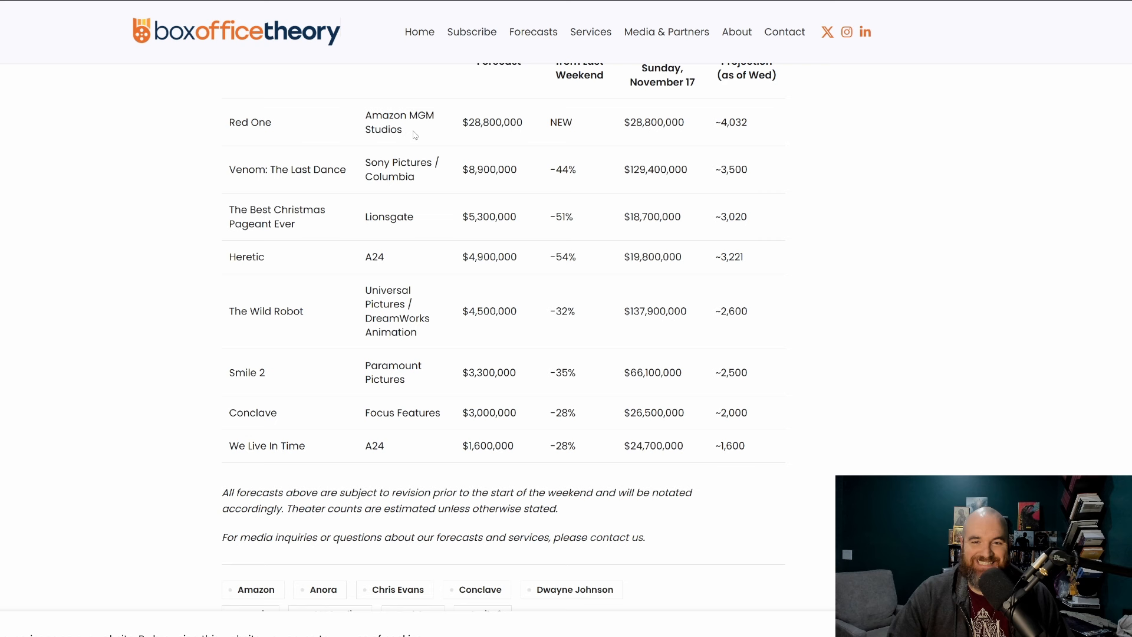
pyautogui.moveTo(456, 113)
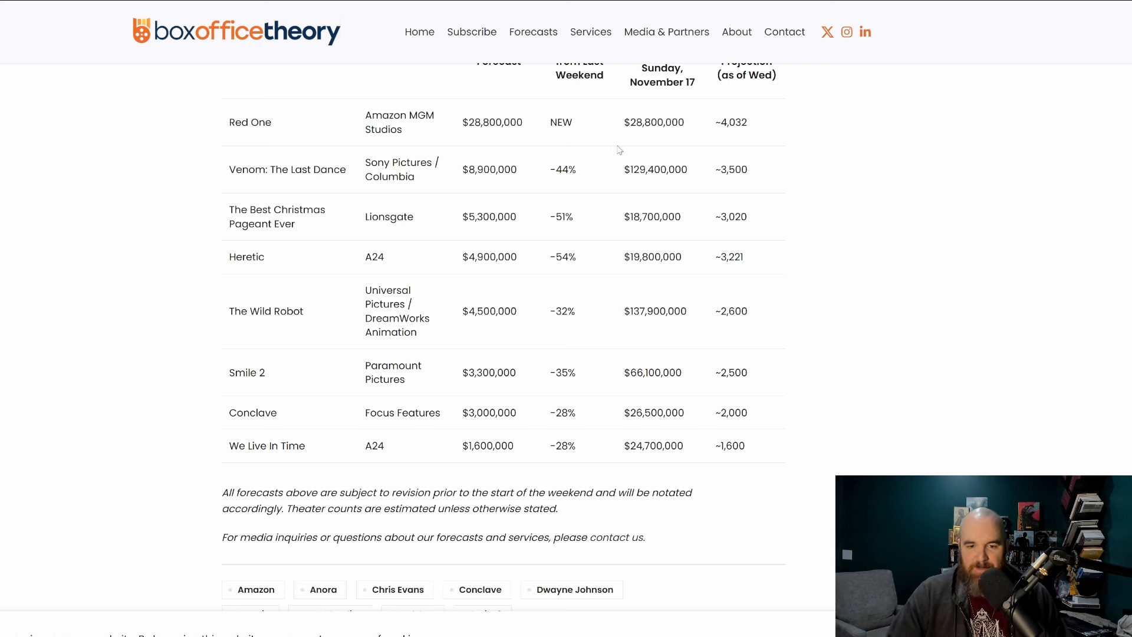
pyautogui.moveTo(473, 151)
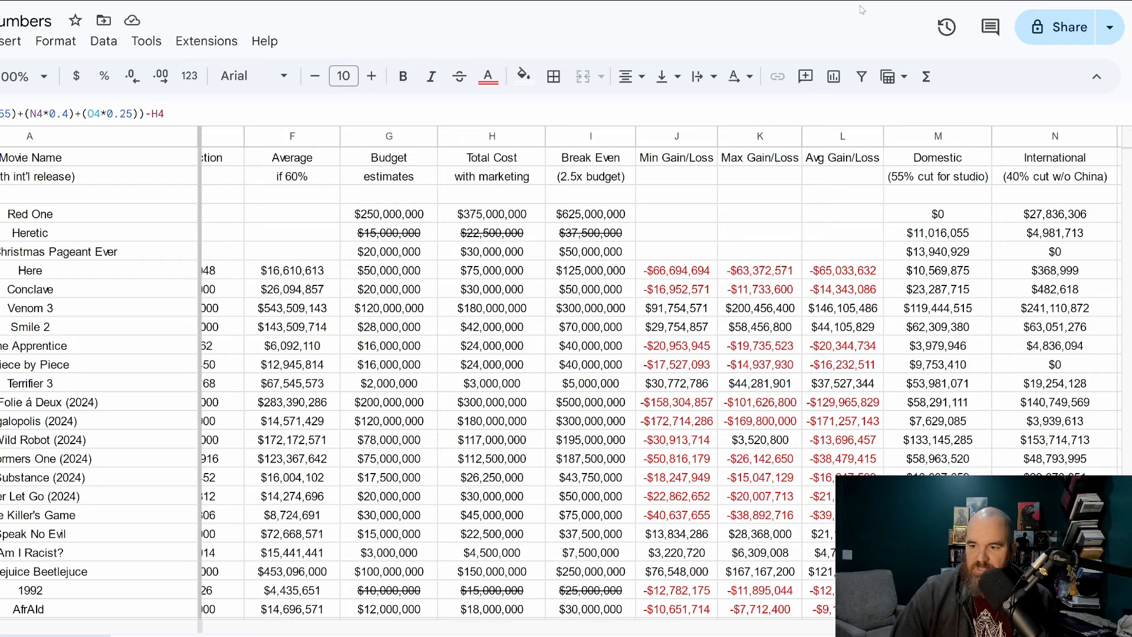
pyautogui.hscroll(3)
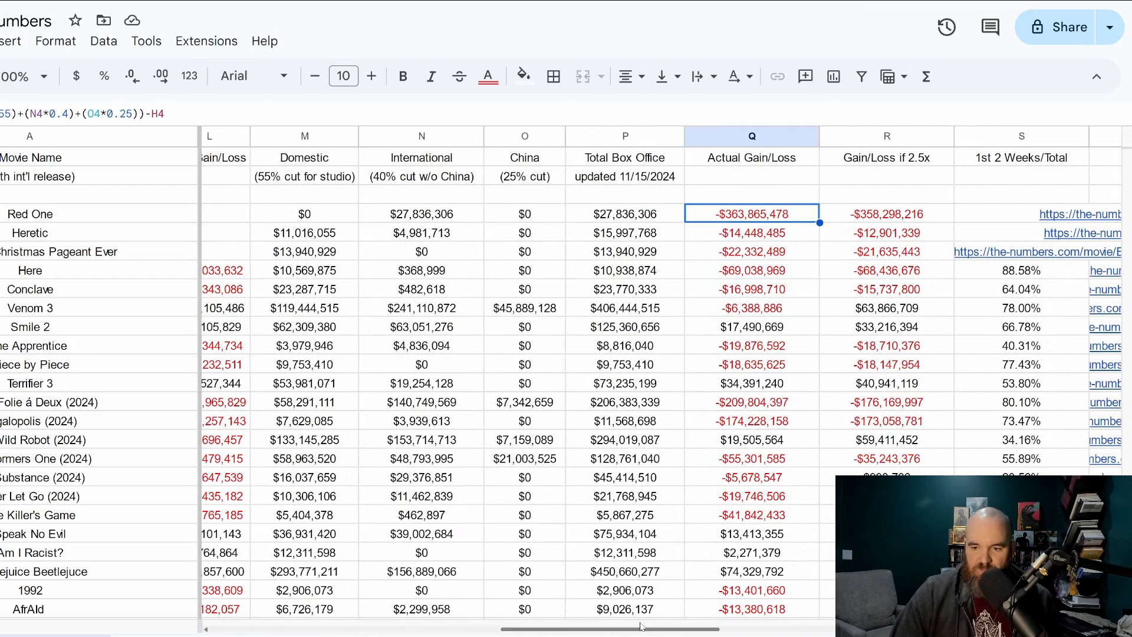
pyautogui.click(625, 306)
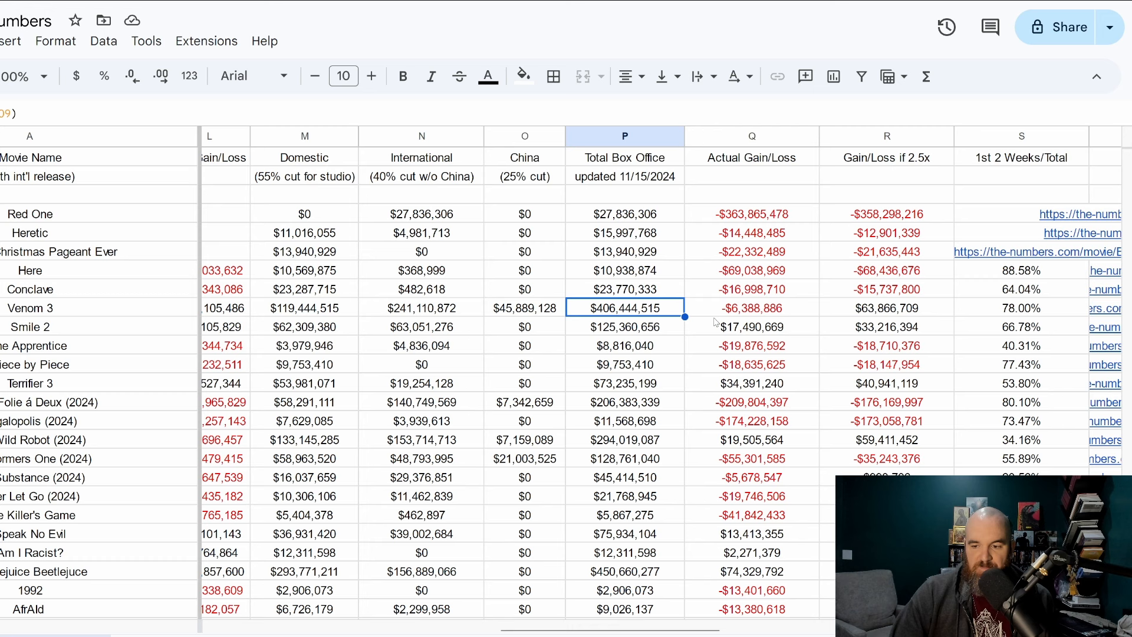
pyautogui.click(751, 306)
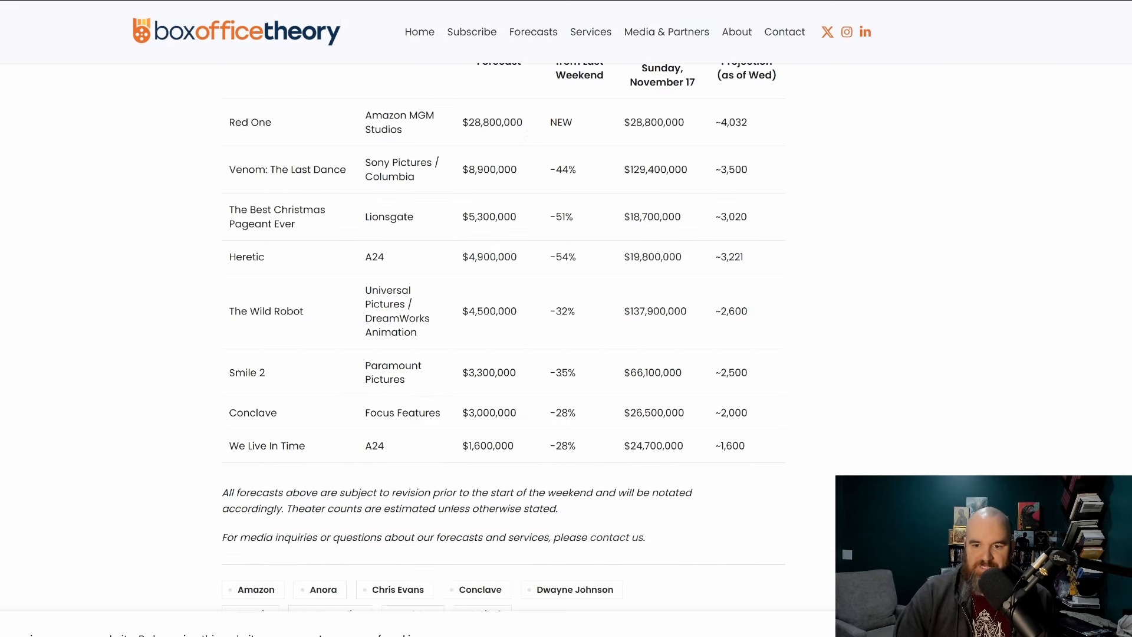
pyautogui.moveTo(490, 173)
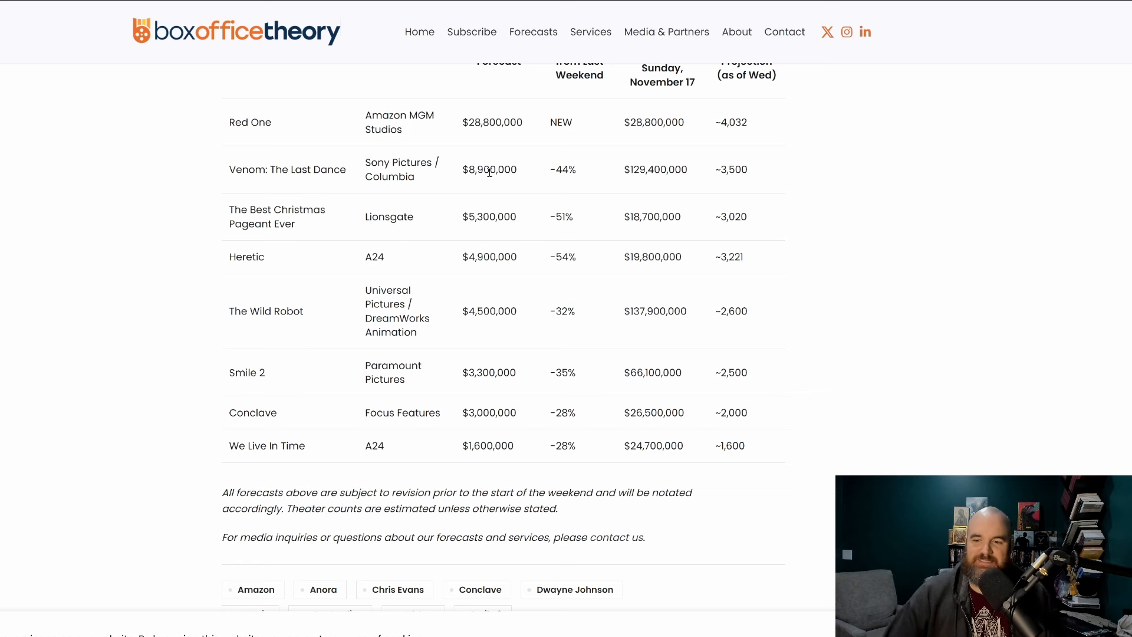
# - Scroll the Boxoffice Pro forecast from Red One ($20M–$30M) down to Venom ($7M–$10M)
pyautogui.scroll(-3)
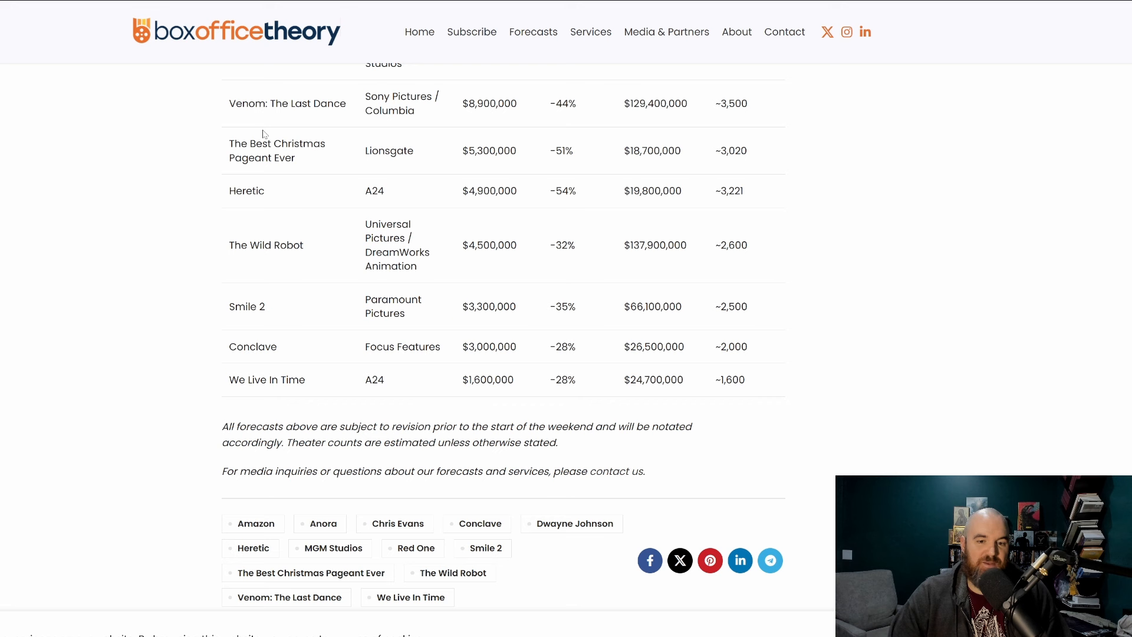
pyautogui.moveTo(385, 150)
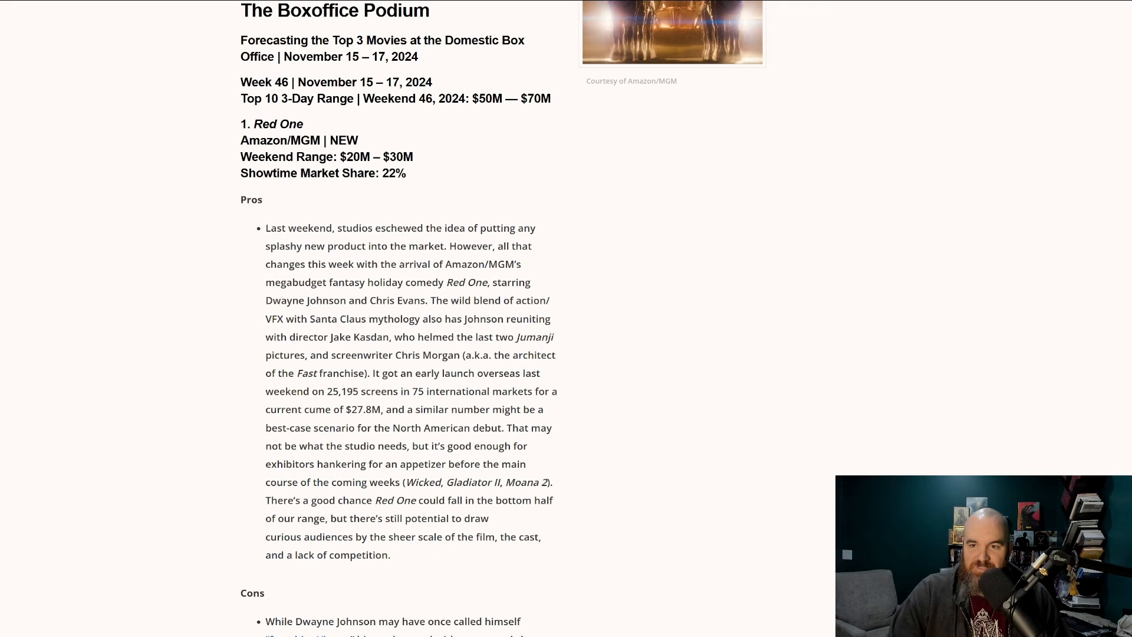
pyautogui.scroll(-3)
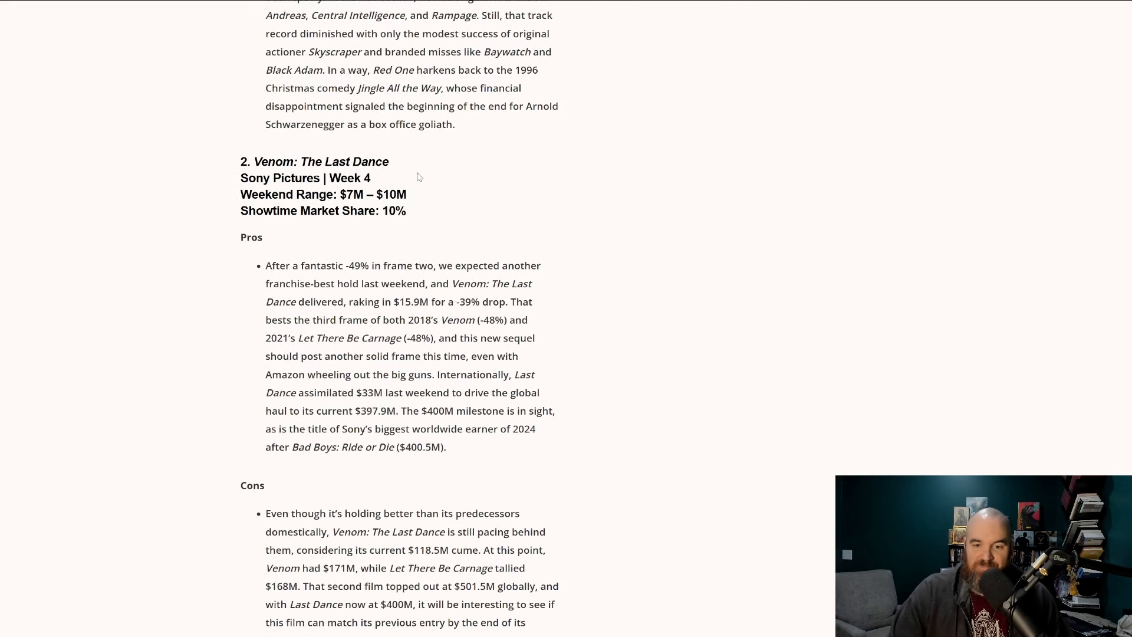
pyautogui.scroll(-3)
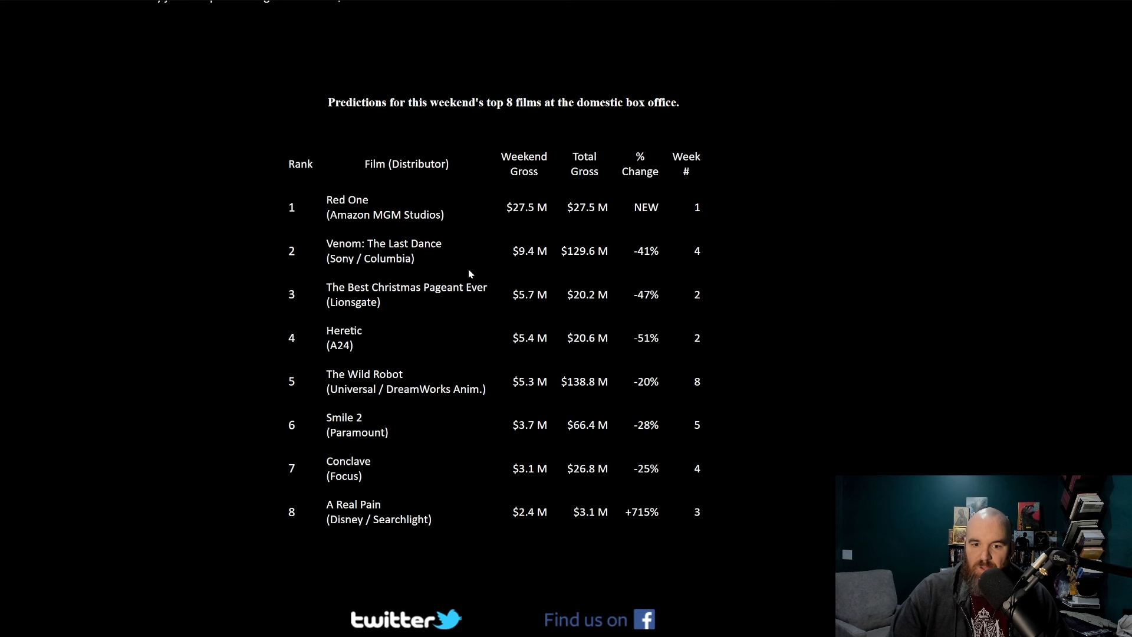
pyautogui.moveTo(545, 266)
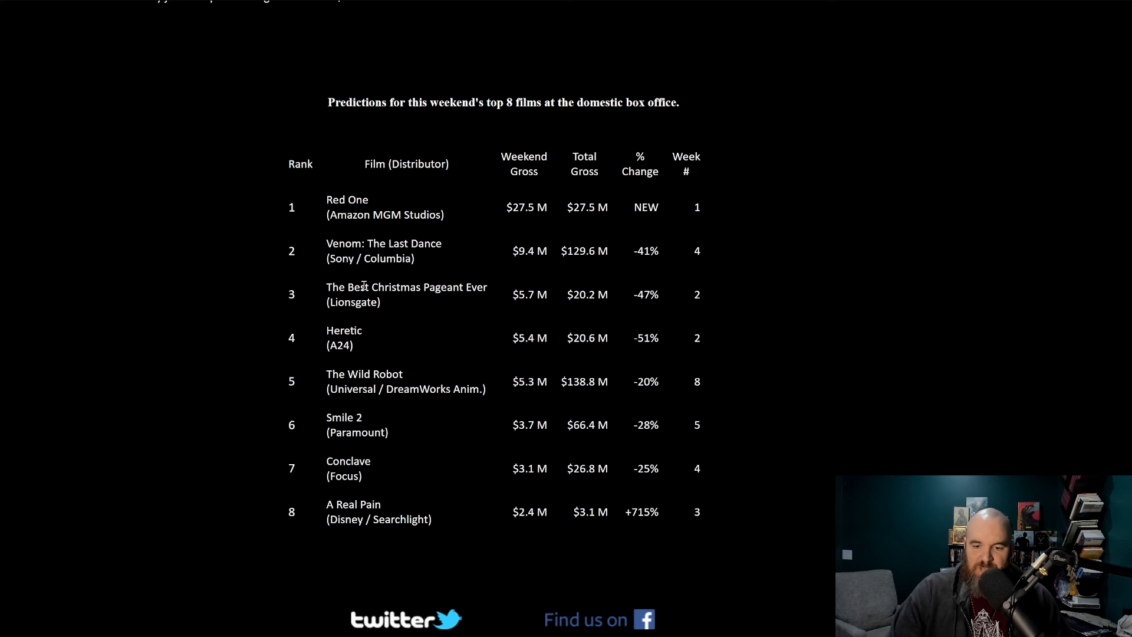
pyautogui.moveTo(527, 287)
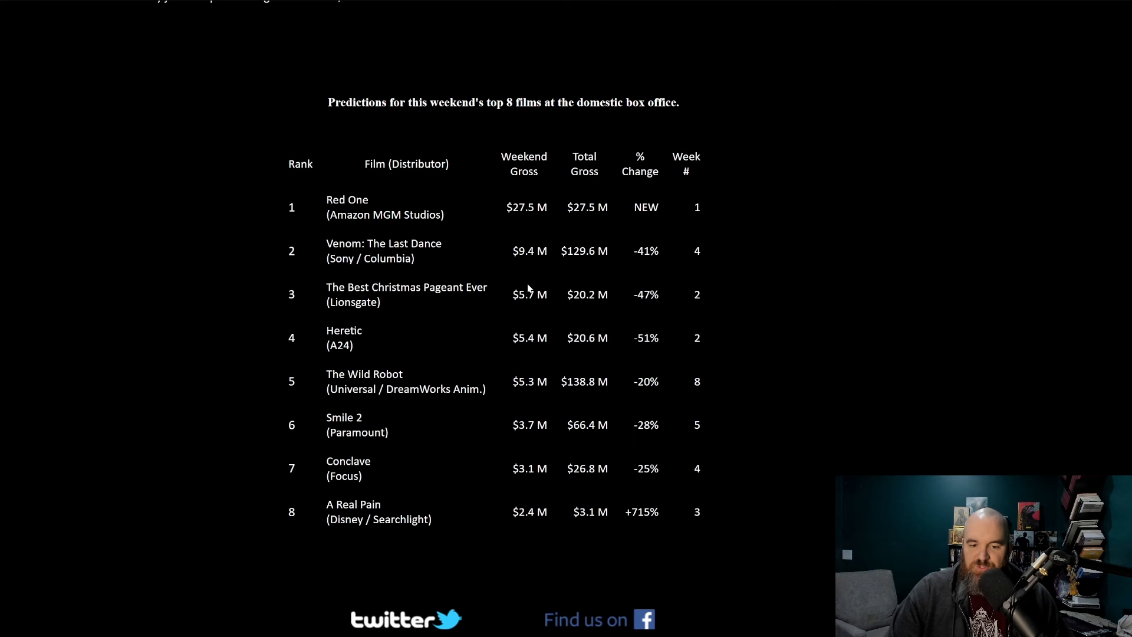
pyautogui.moveTo(538, 226)
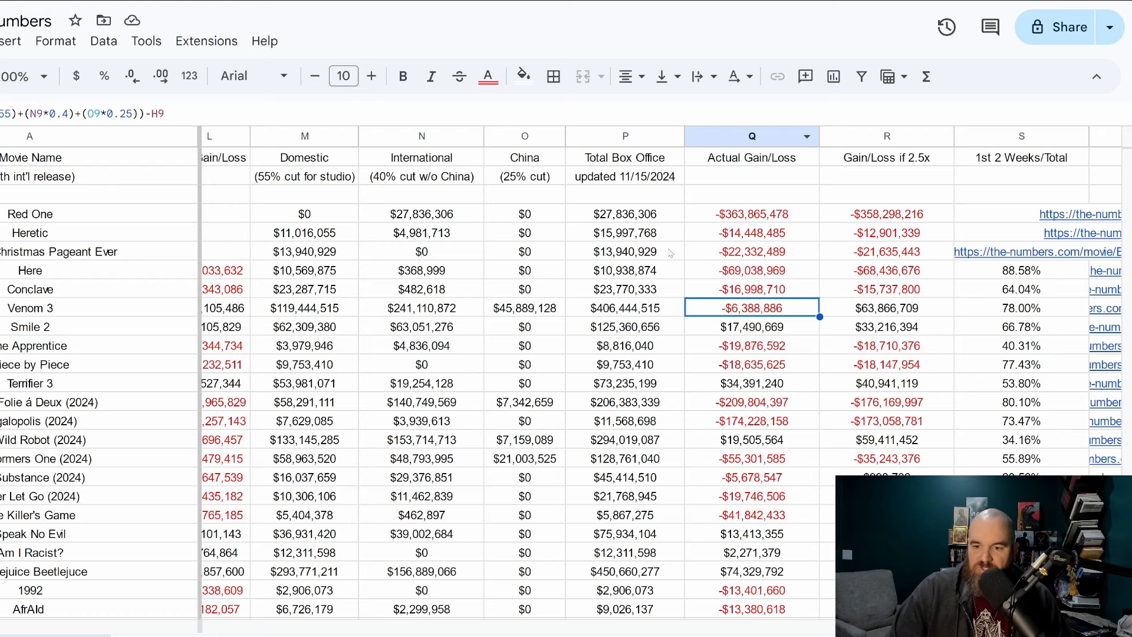
pyautogui.moveTo(614, 280)
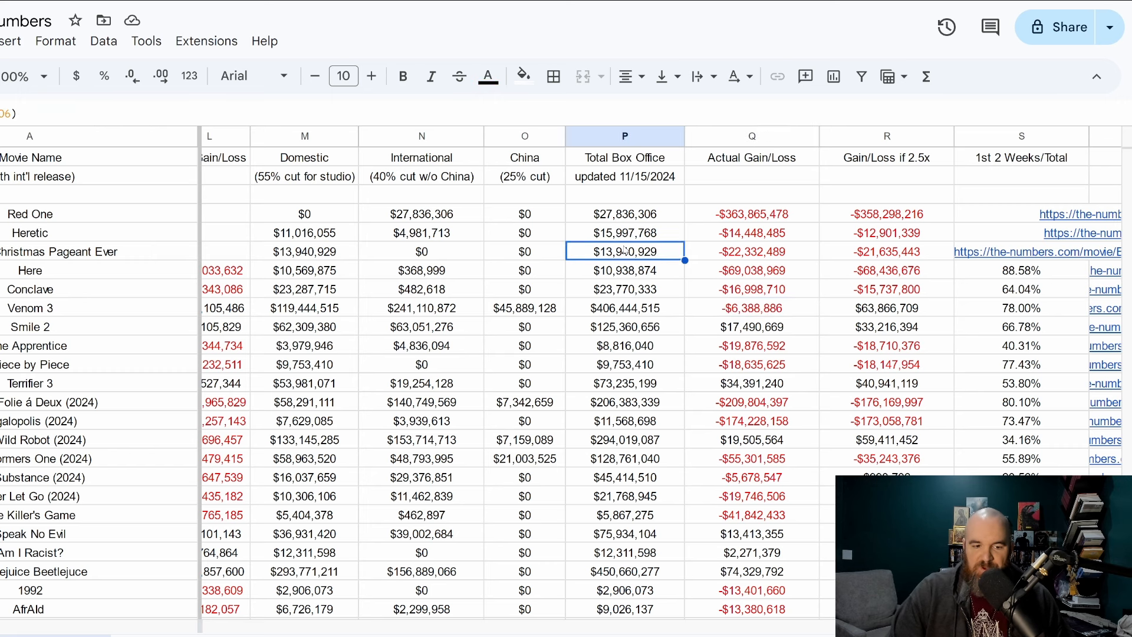
# - Inspect The Best Christmas Pageant Ever's actual gain/loss cell showing -$22,332,489
pyautogui.click(750, 252)
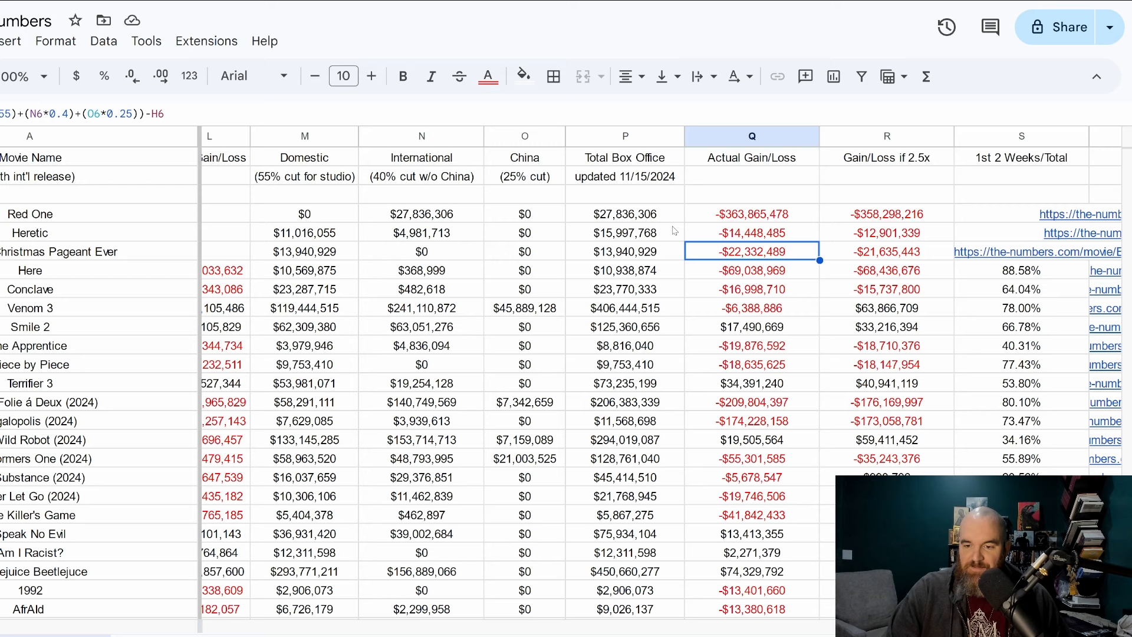
pyautogui.moveTo(633, 250)
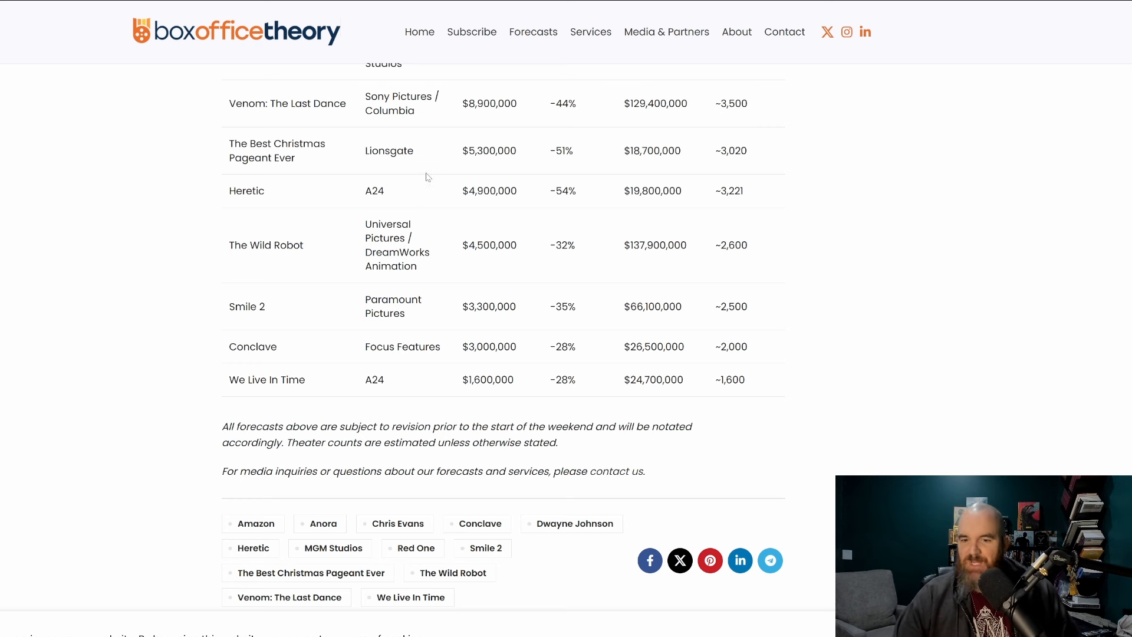
pyautogui.moveTo(587, 168)
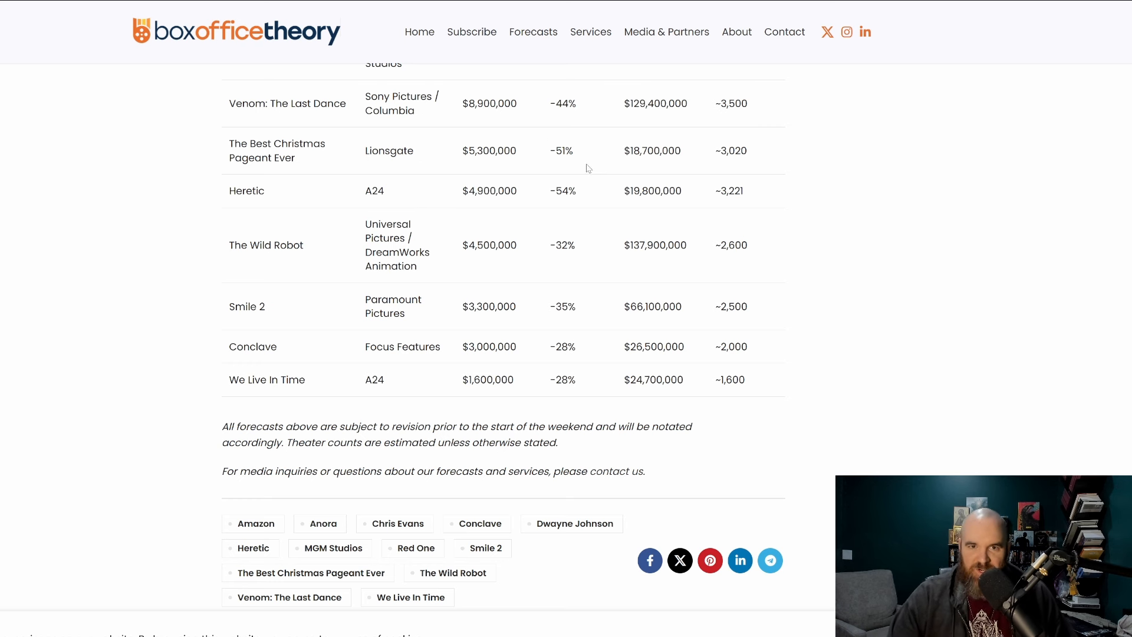
pyautogui.moveTo(409, 185)
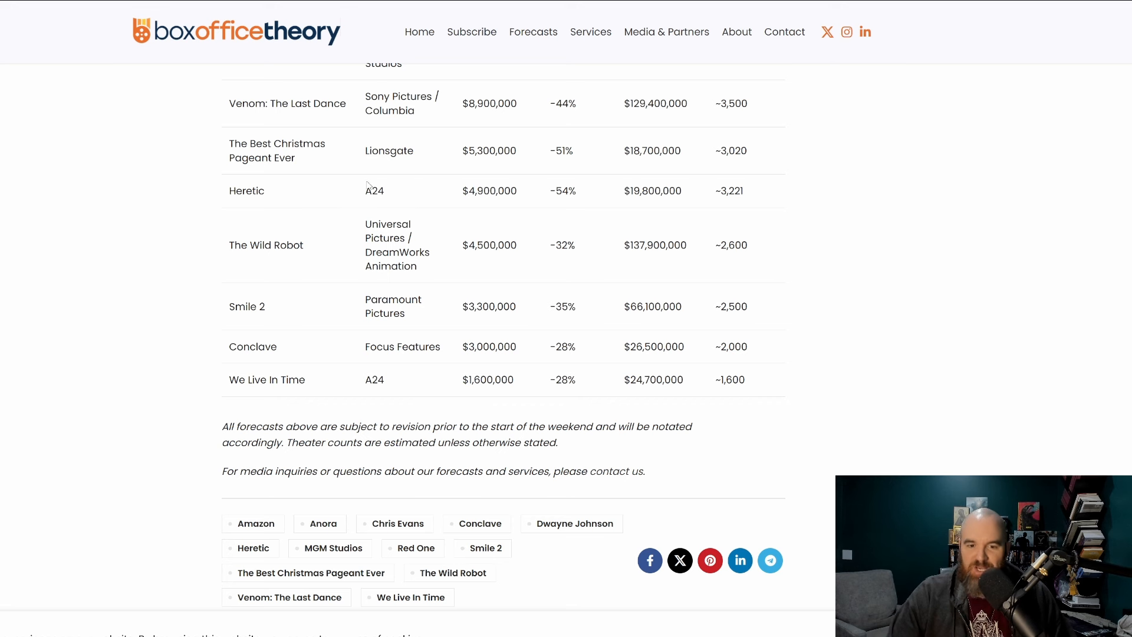
pyautogui.moveTo(373, 182)
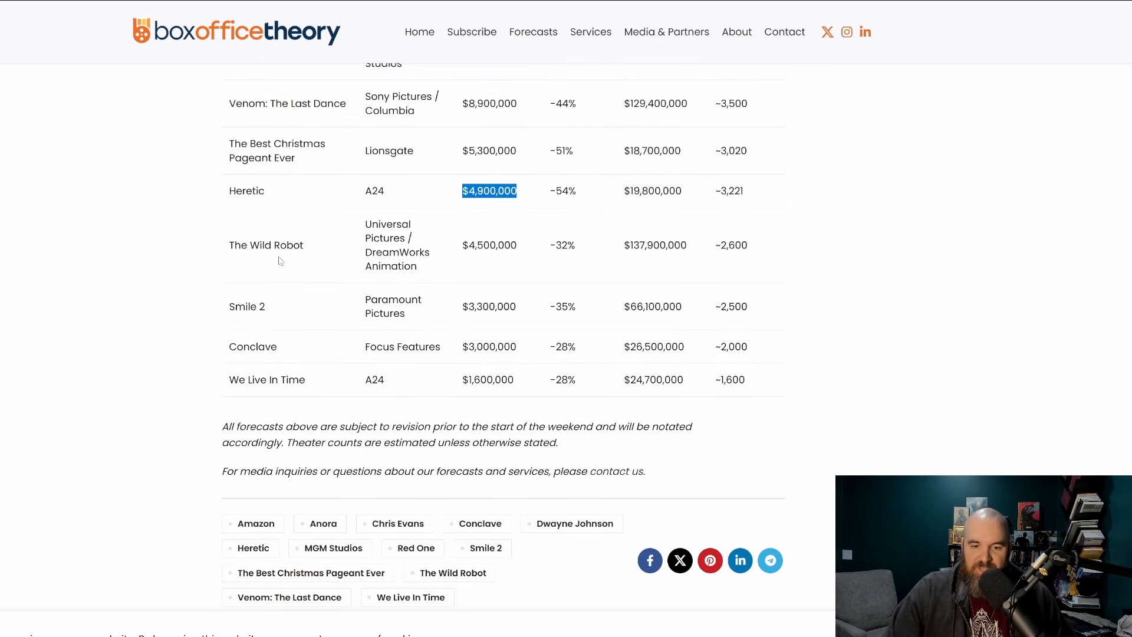
pyautogui.moveTo(376, 239)
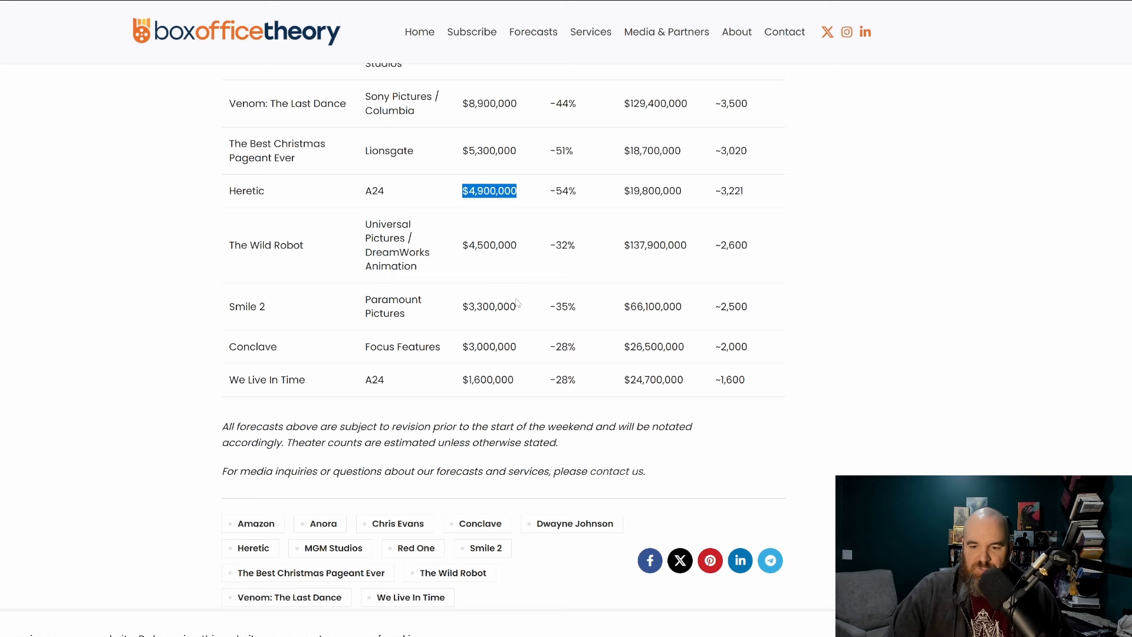
pyautogui.moveTo(345, 350)
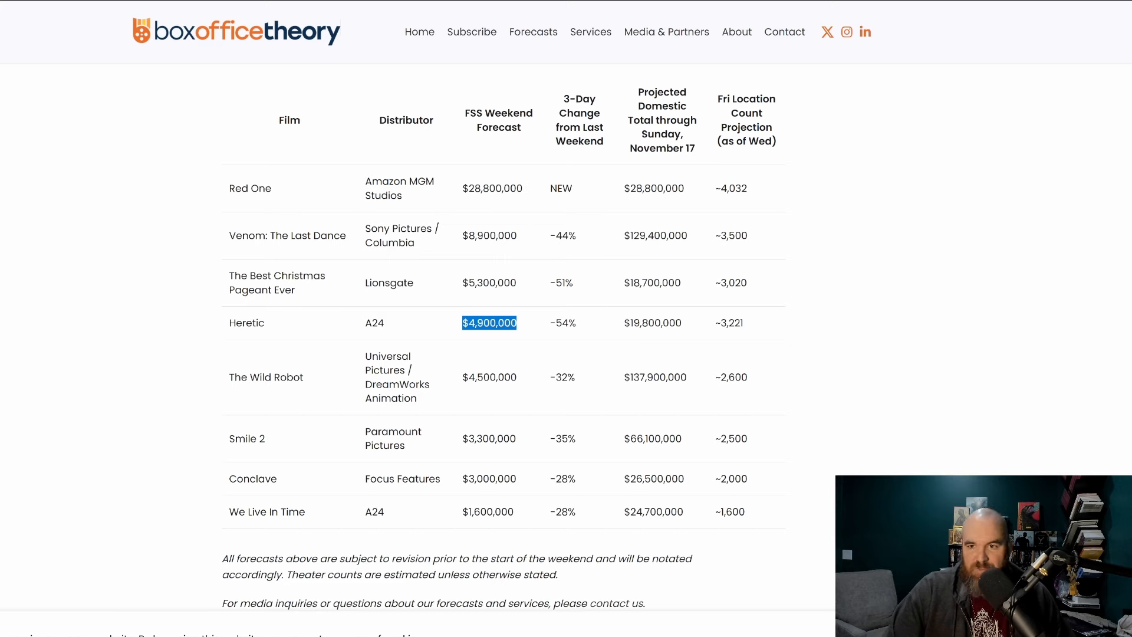
# - Scroll Box Office Theory's article to the cons section on The Best Christmas Pageant Ever
pyautogui.scroll(-3)
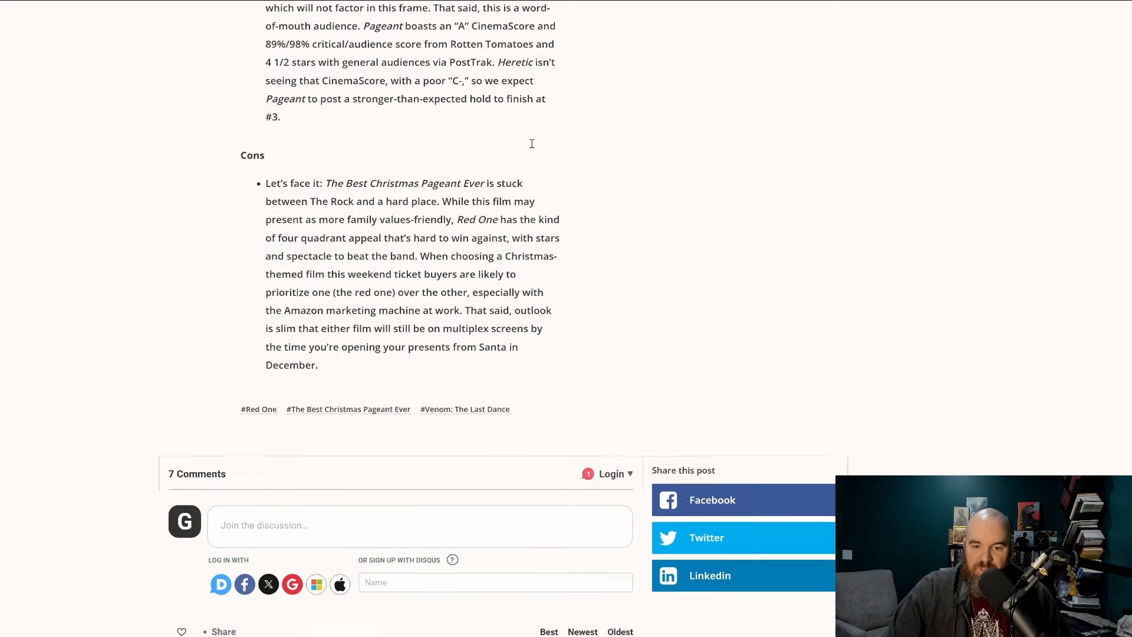
# - Scroll back up to Box Office Report's table listing Christmas Pageant at $5.7M
pyautogui.scroll(3)
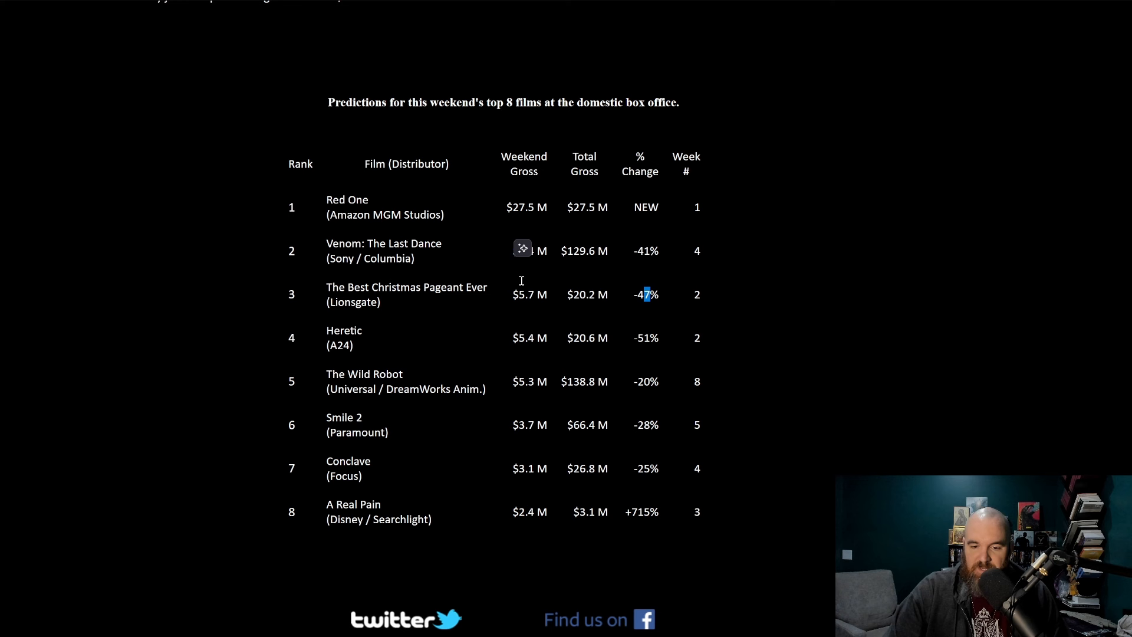
pyautogui.moveTo(518, 327)
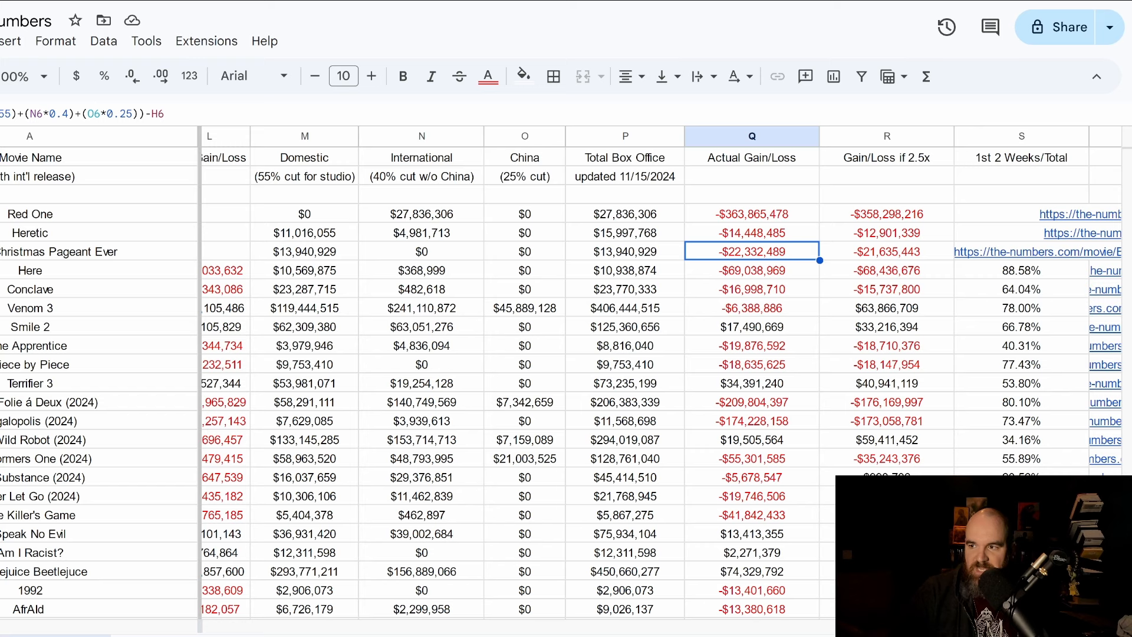
pyautogui.moveTo(550, 150)
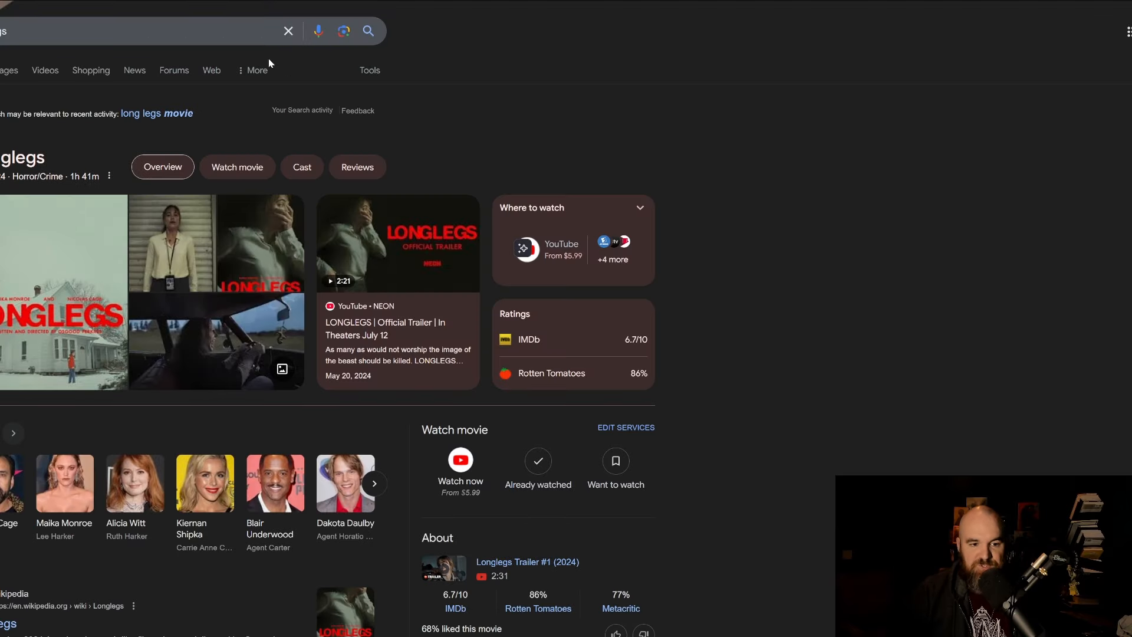
# - Scroll Longlegs' Wikipedia infobox to its under-$10 million budget and $126.1 million box office
pyautogui.scroll(-3)
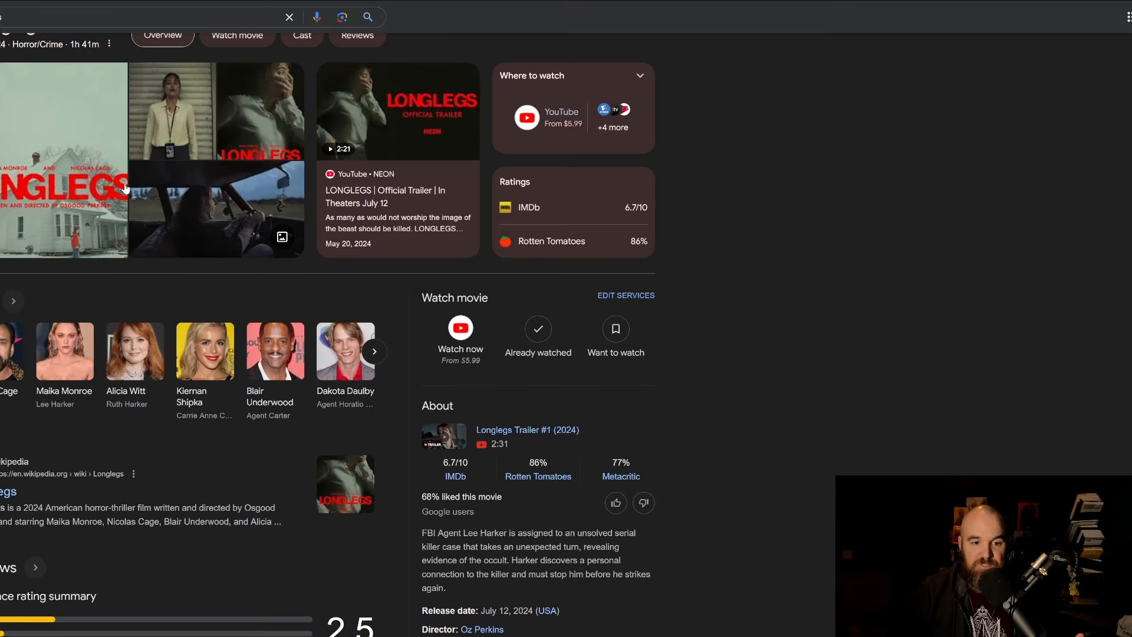
pyautogui.scroll(-3)
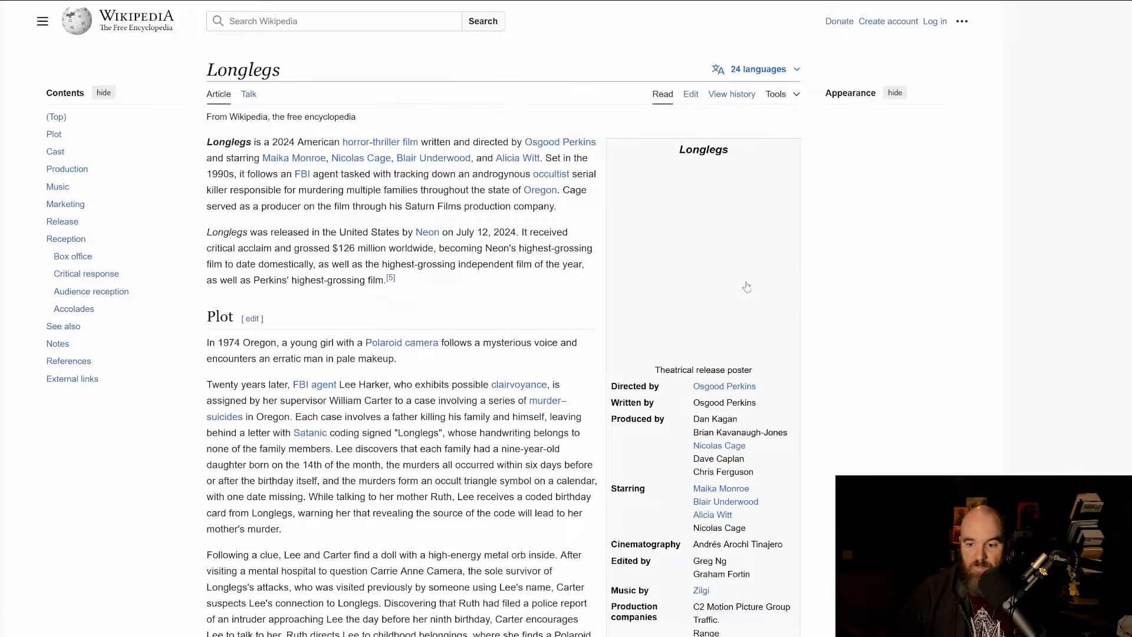
pyautogui.scroll(-3)
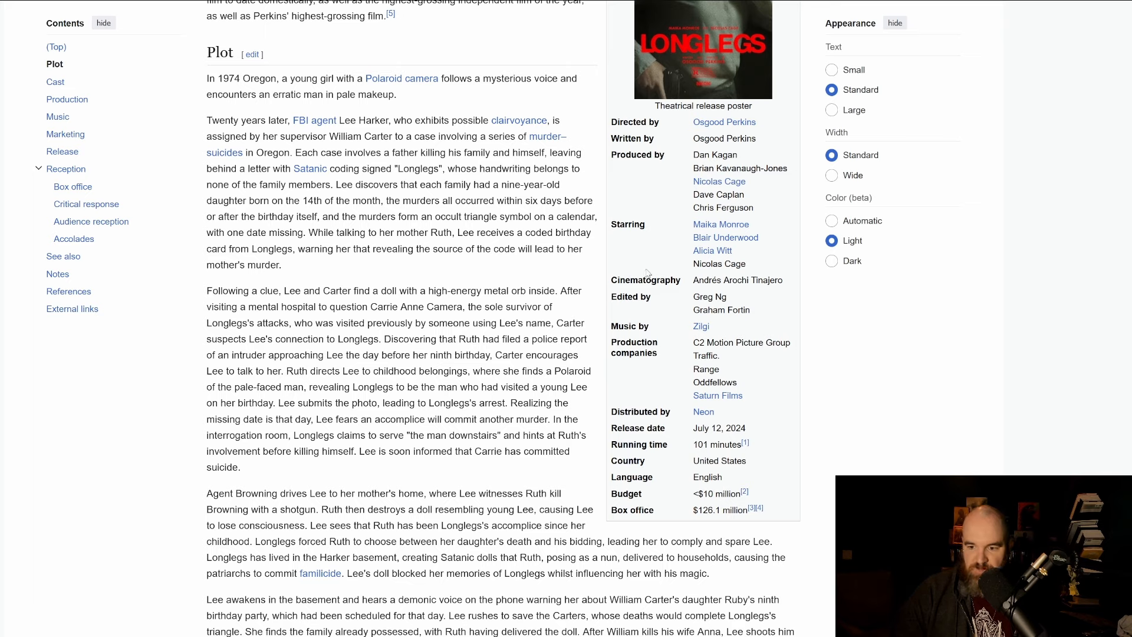
pyautogui.moveTo(591, 17)
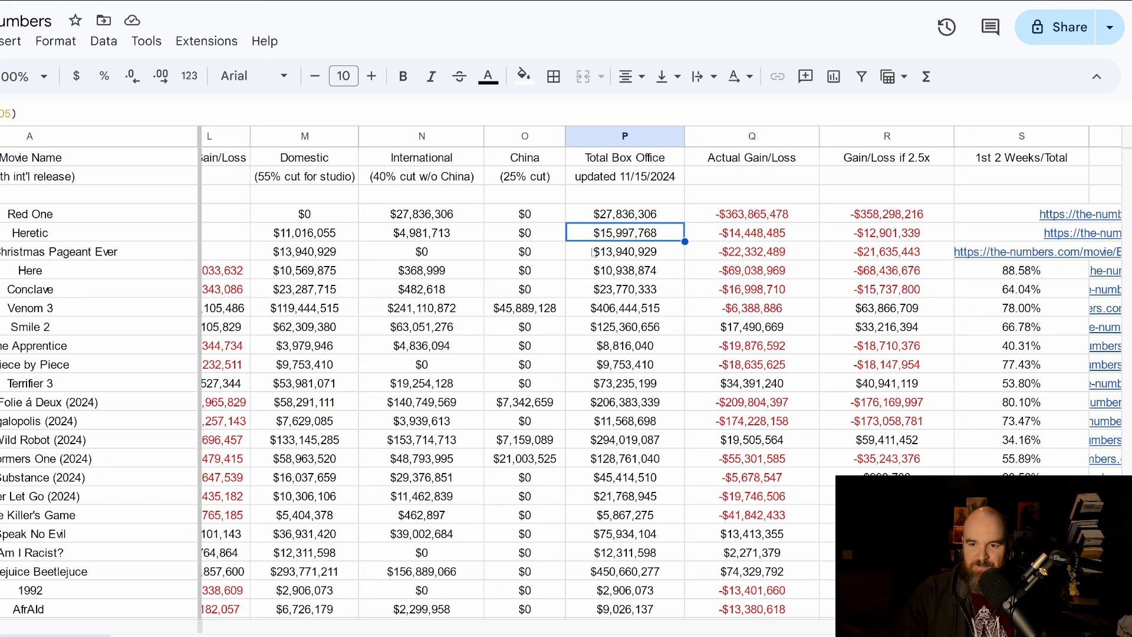
pyautogui.click(625, 251)
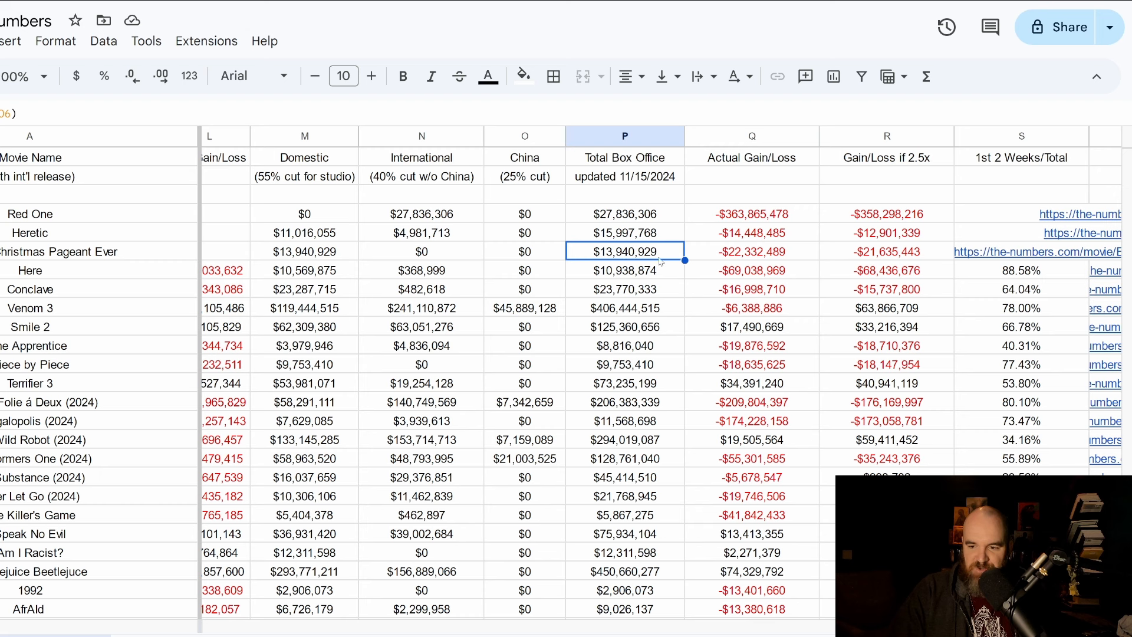
pyautogui.click(624, 270)
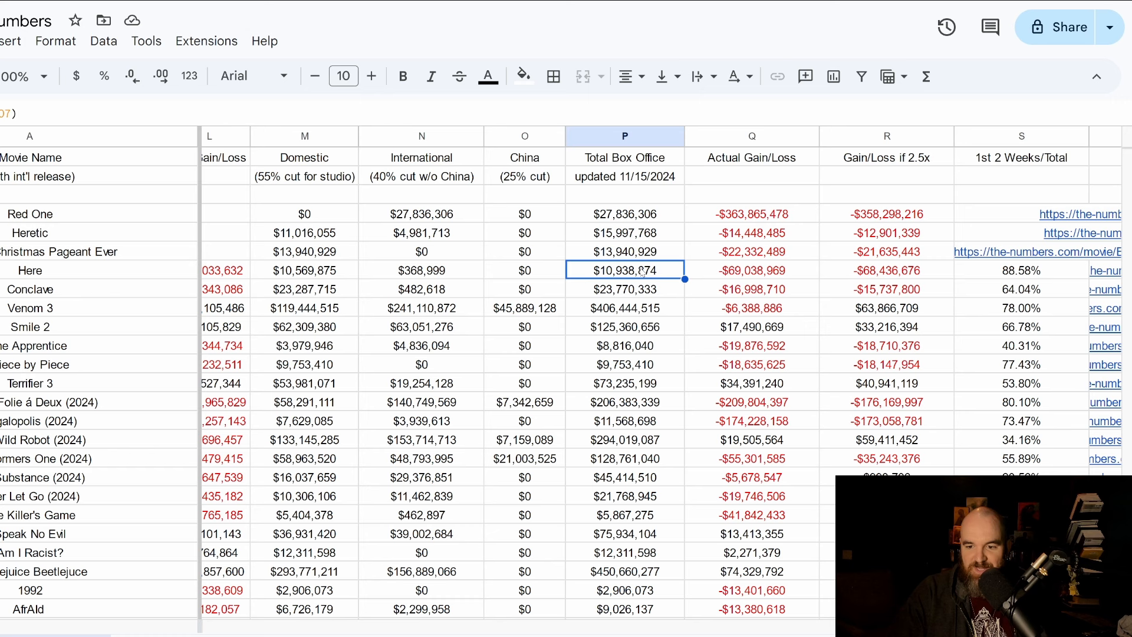
pyautogui.moveTo(756, 279)
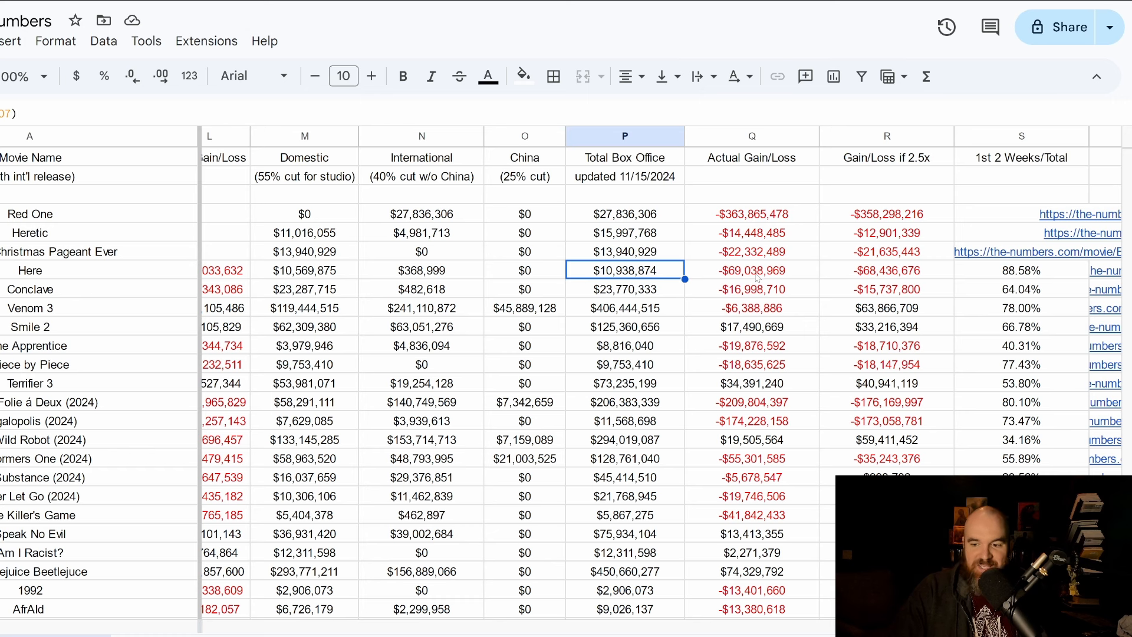
pyautogui.moveTo(620, 293)
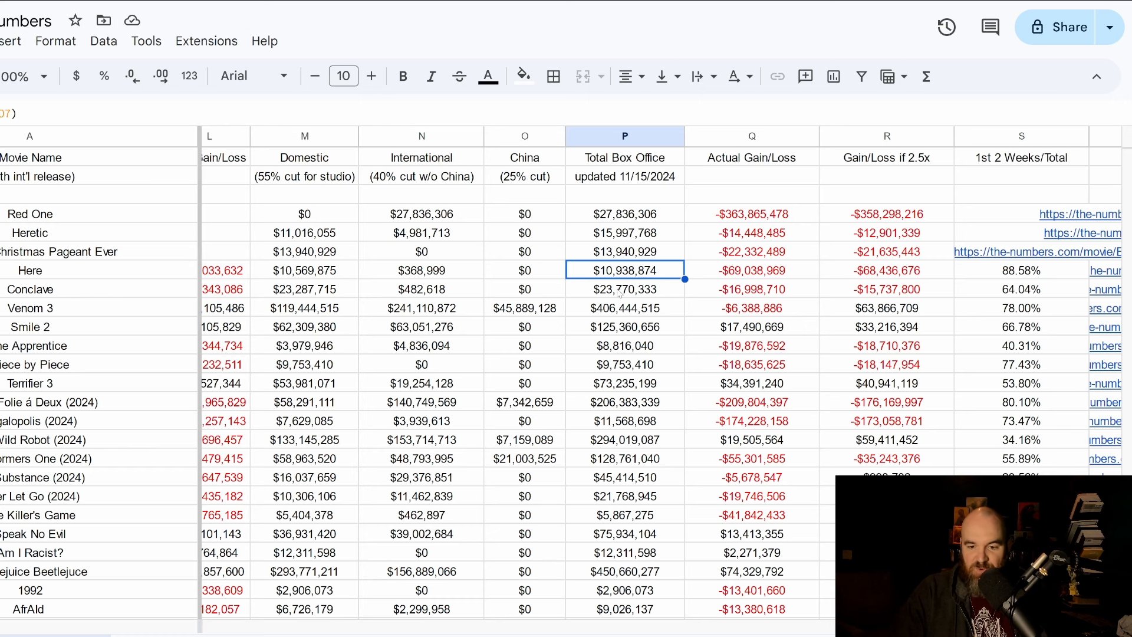
pyautogui.click(624, 289)
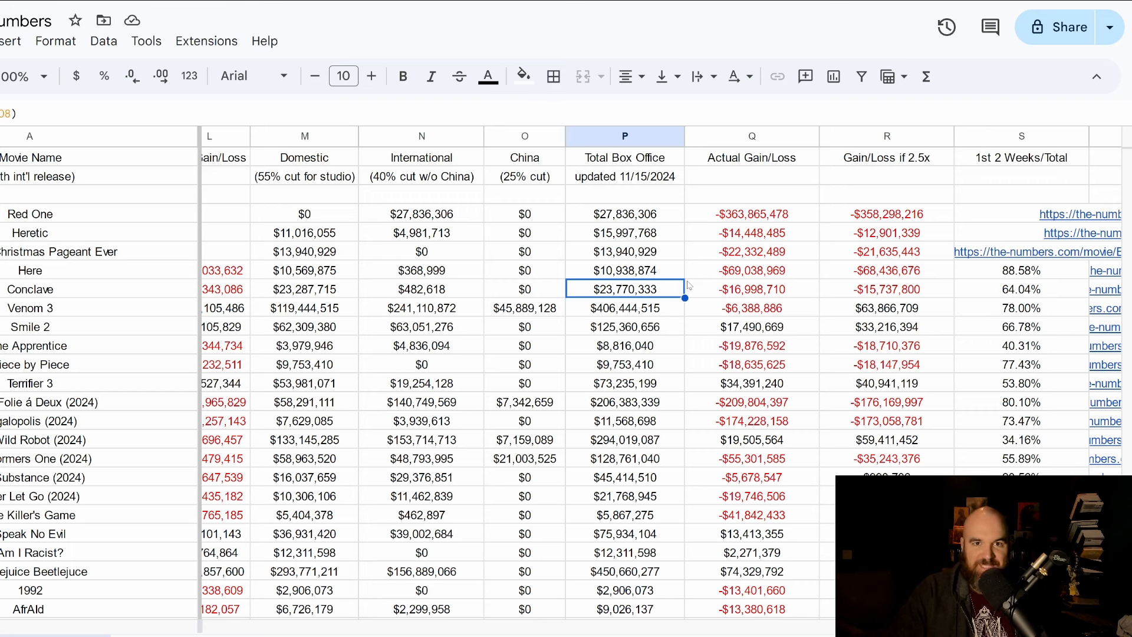
pyautogui.moveTo(719, 286)
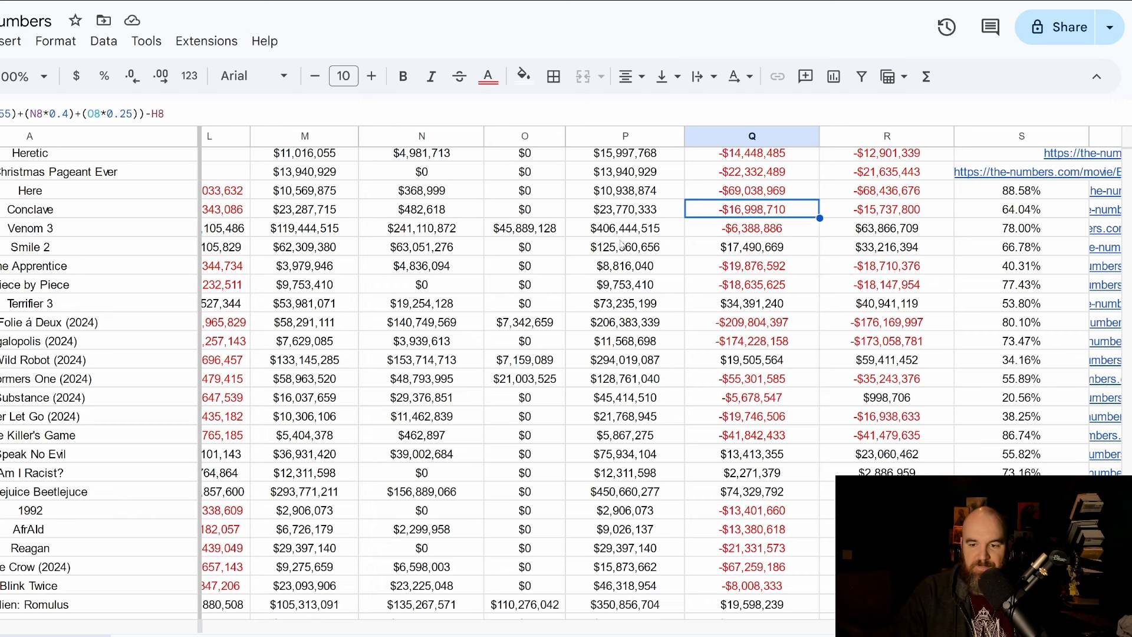
pyautogui.moveTo(792, 213)
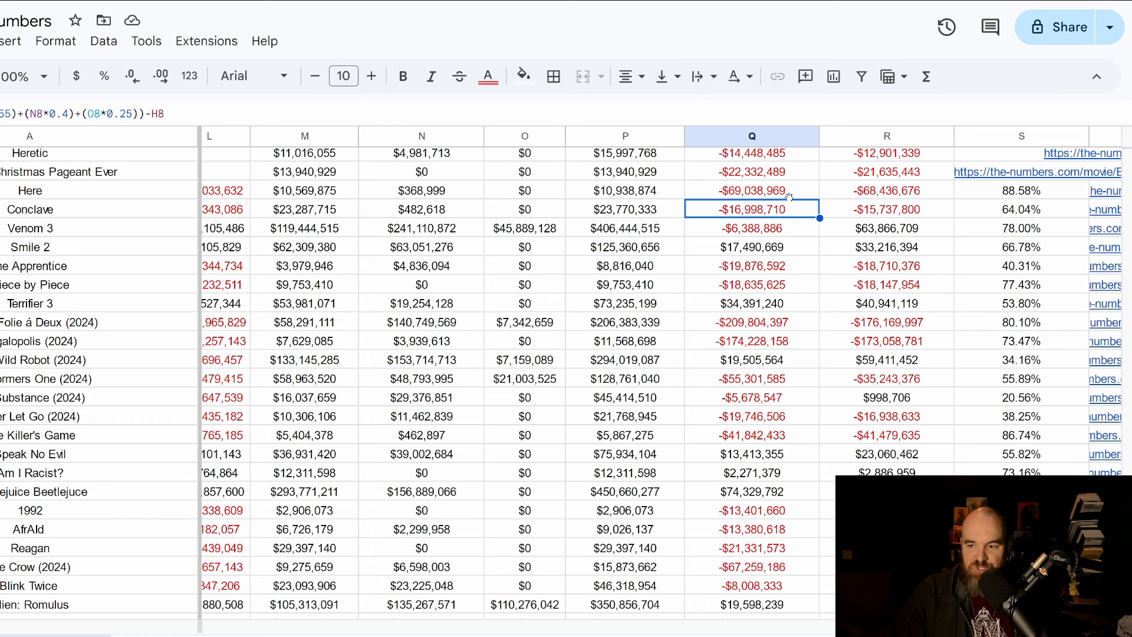
# - Check the Venom 3 and Smile 2 total box office cells, Smile 2 at $125,360,656
pyautogui.click(625, 228)
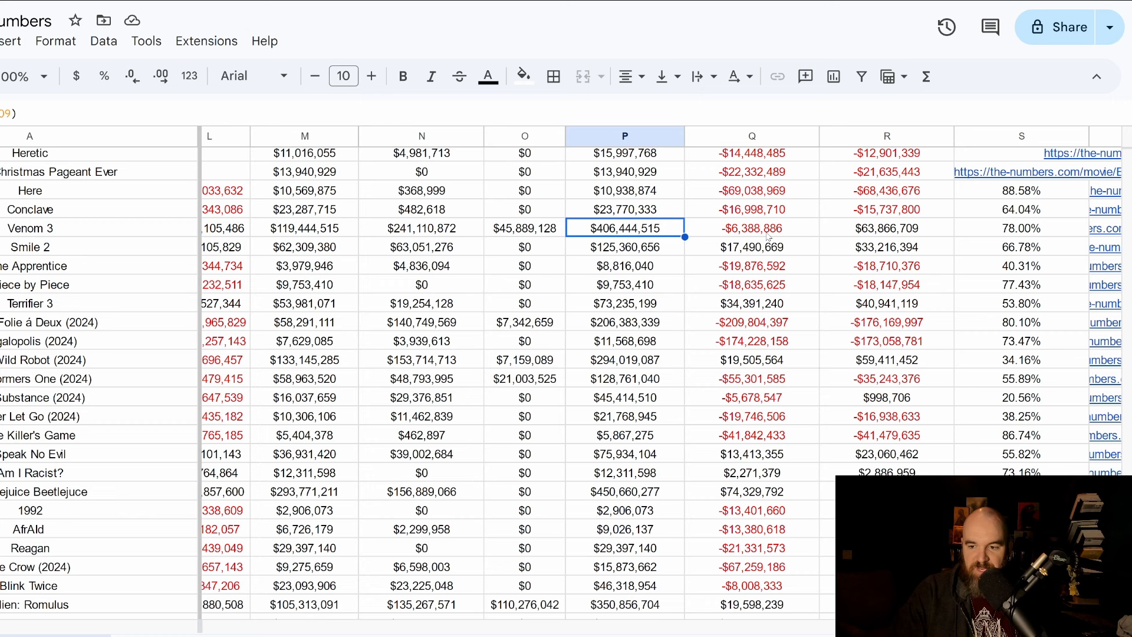
pyautogui.click(624, 246)
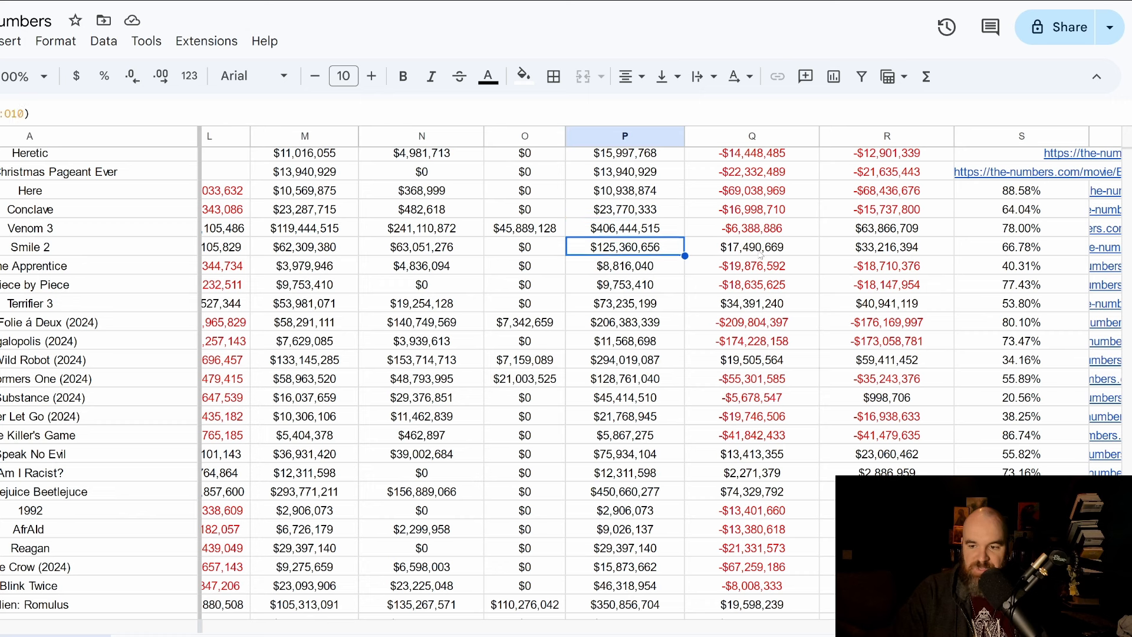
pyautogui.moveTo(668, 267)
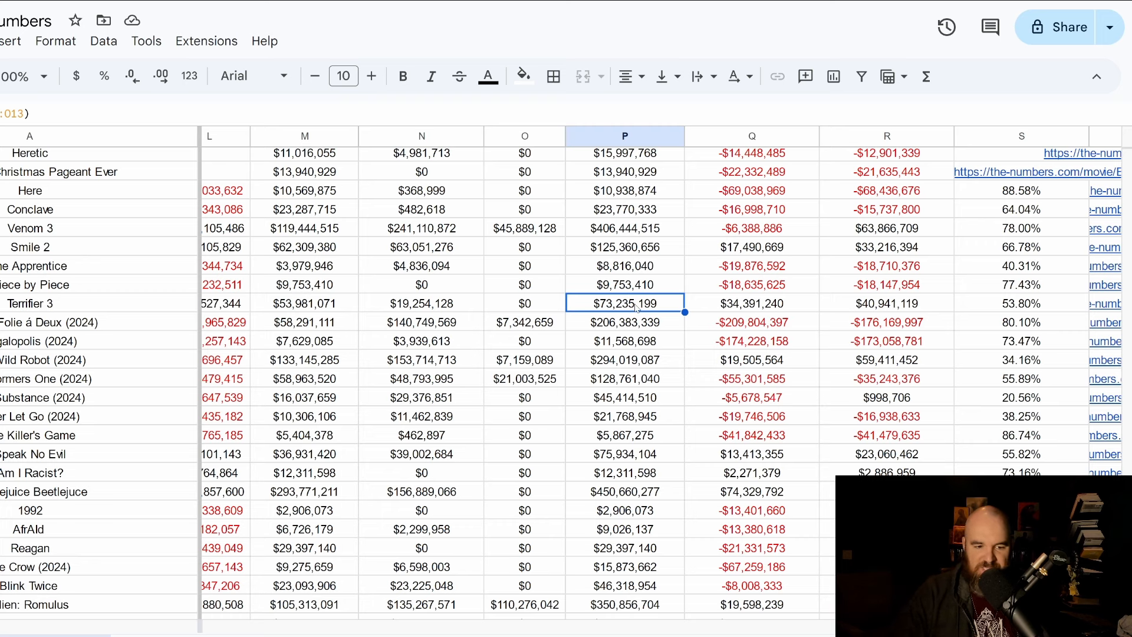
pyautogui.moveTo(641, 409)
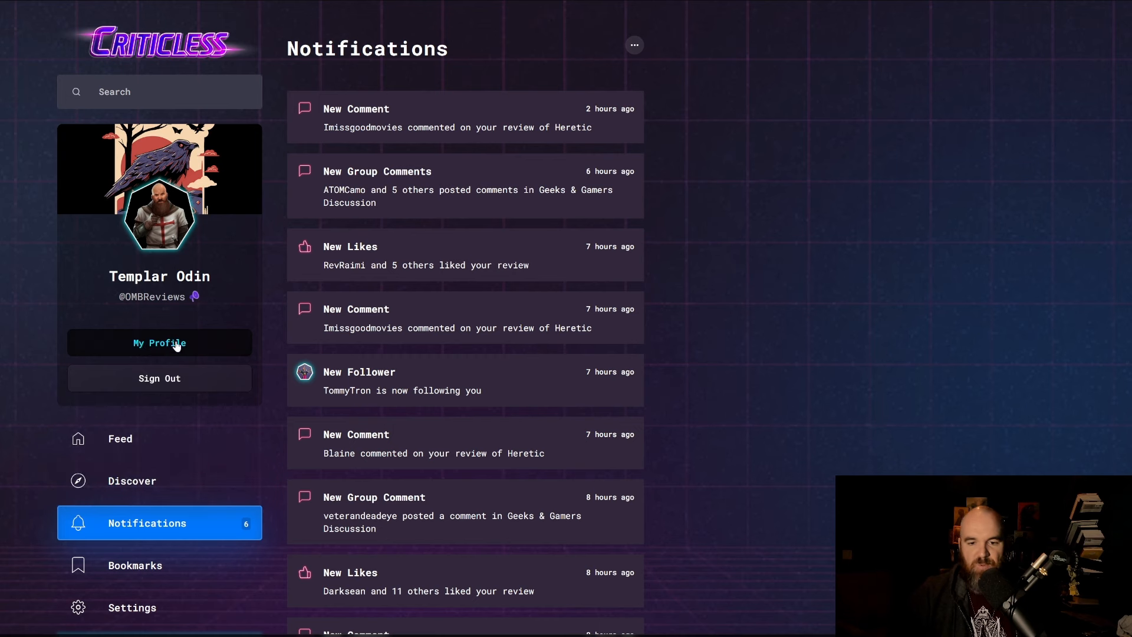
pyautogui.click(158, 342)
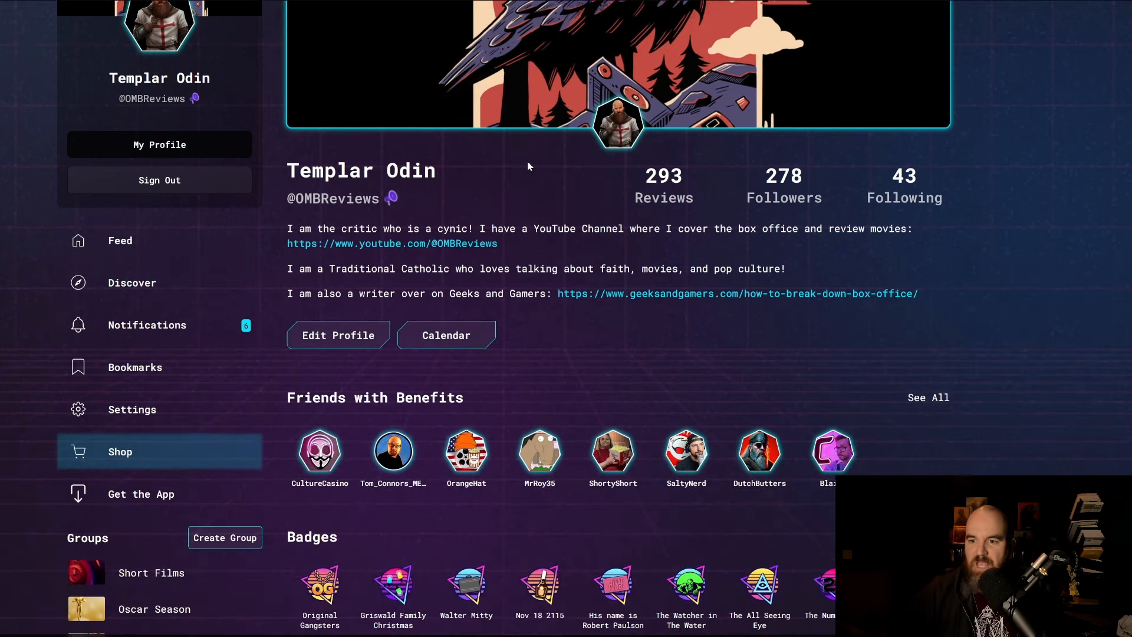
pyautogui.scroll(-3)
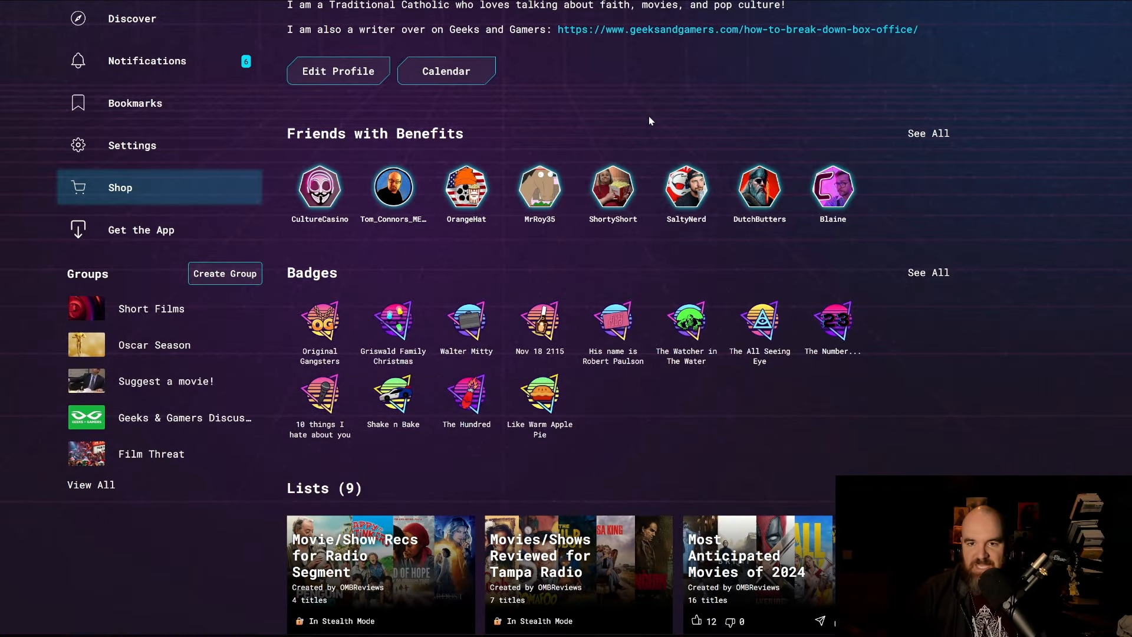
pyautogui.moveTo(654, 117)
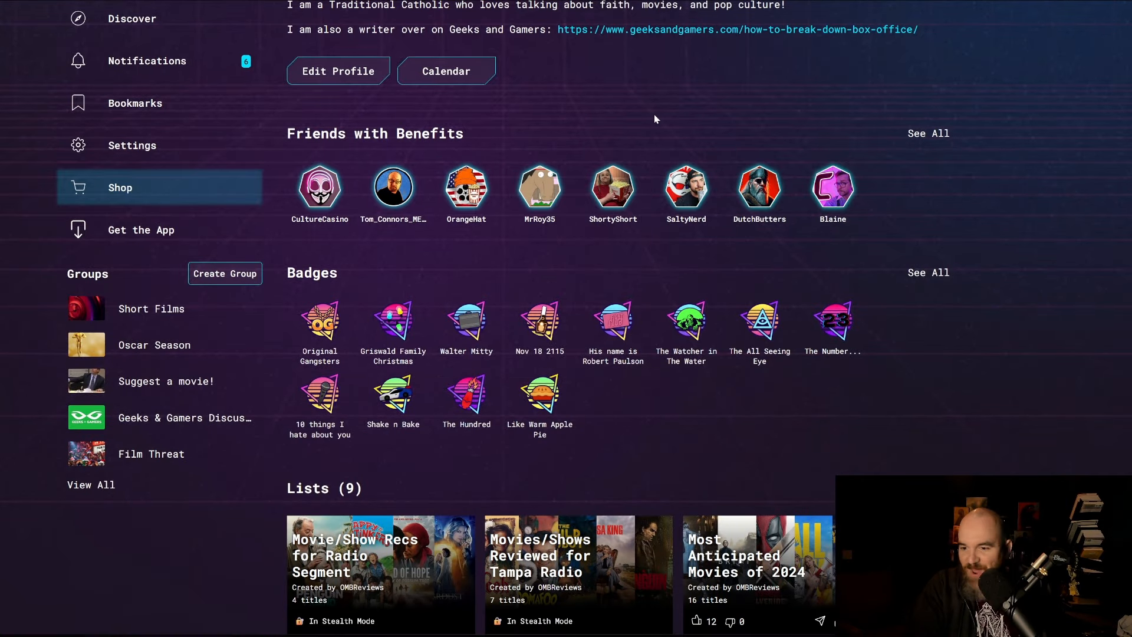
pyautogui.moveTo(613, 65)
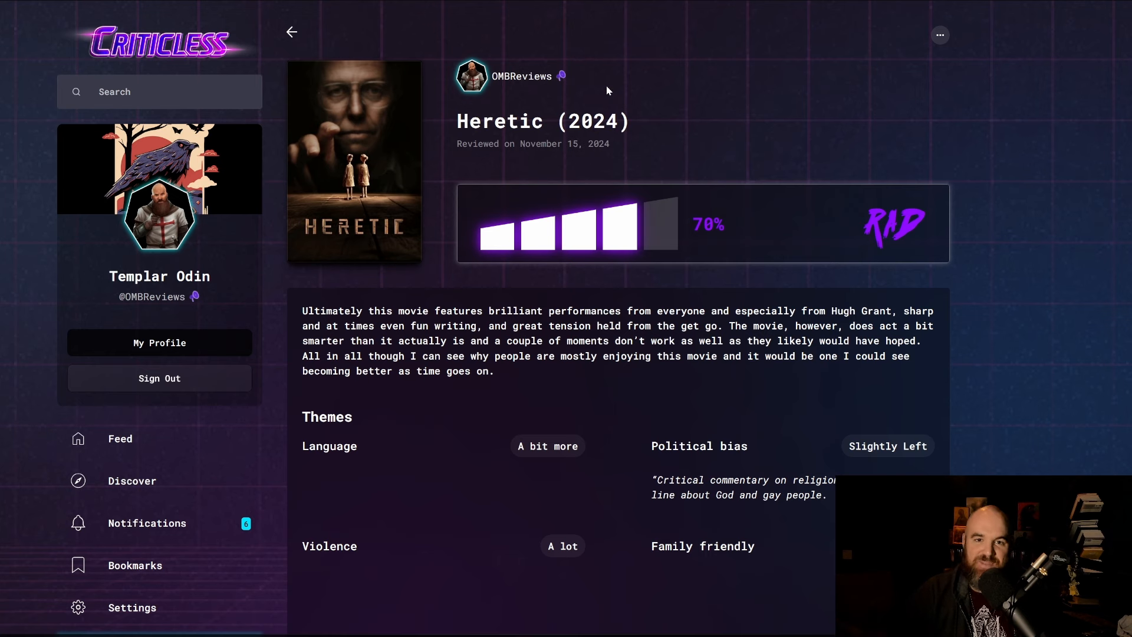
# - Scroll through the Heretic (2024) review text and its themes breakdown
pyautogui.scroll(-3)
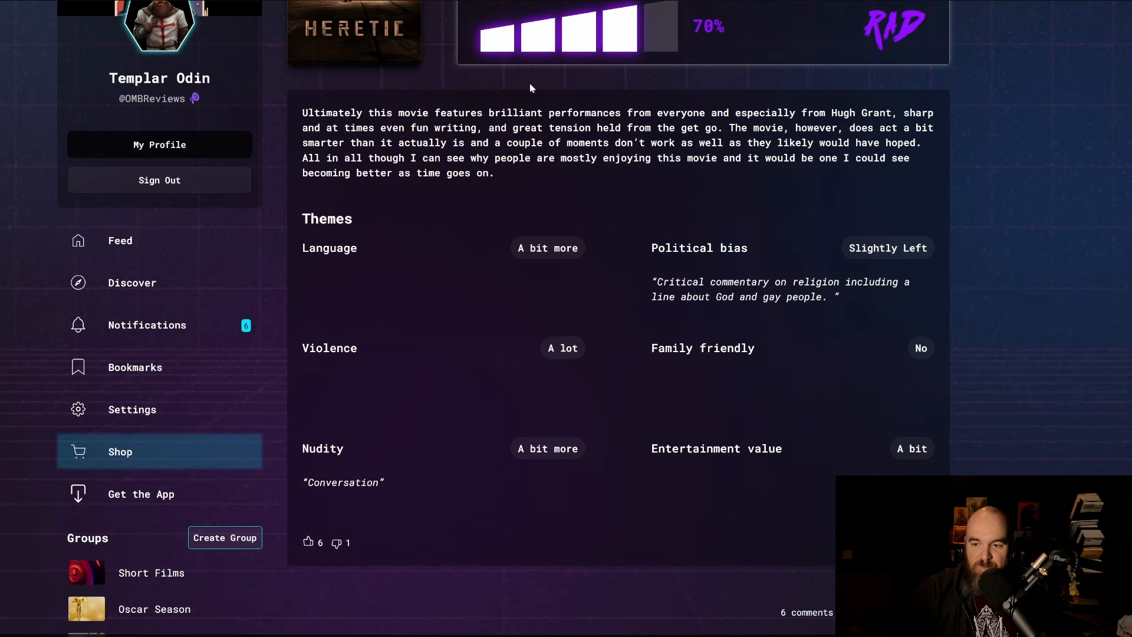
pyautogui.moveTo(608, 107)
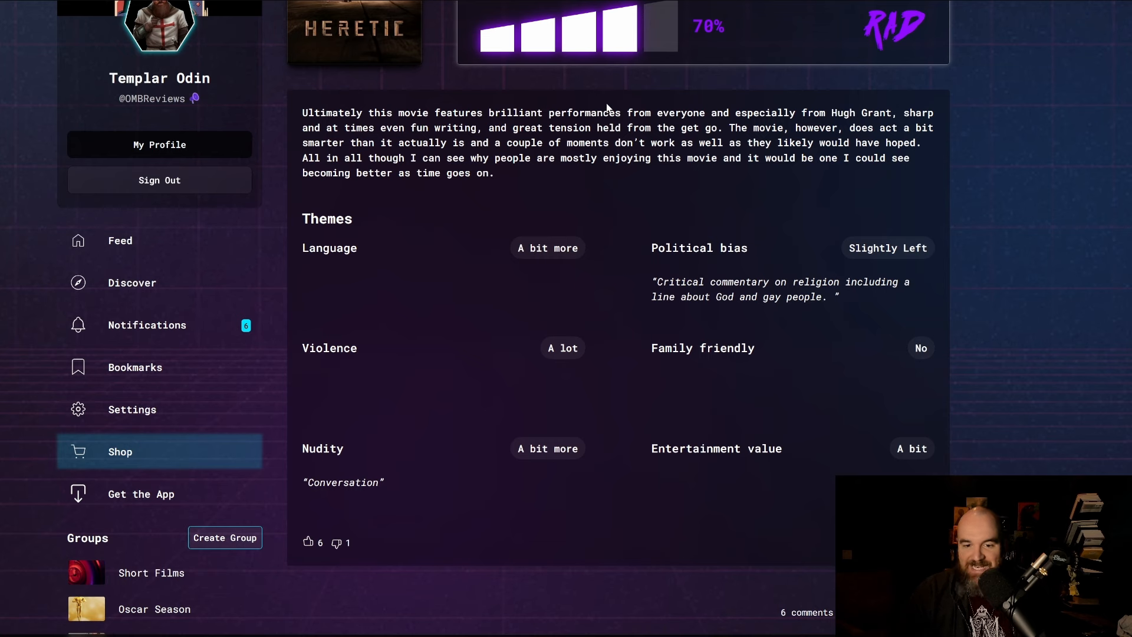
pyautogui.moveTo(607, 170)
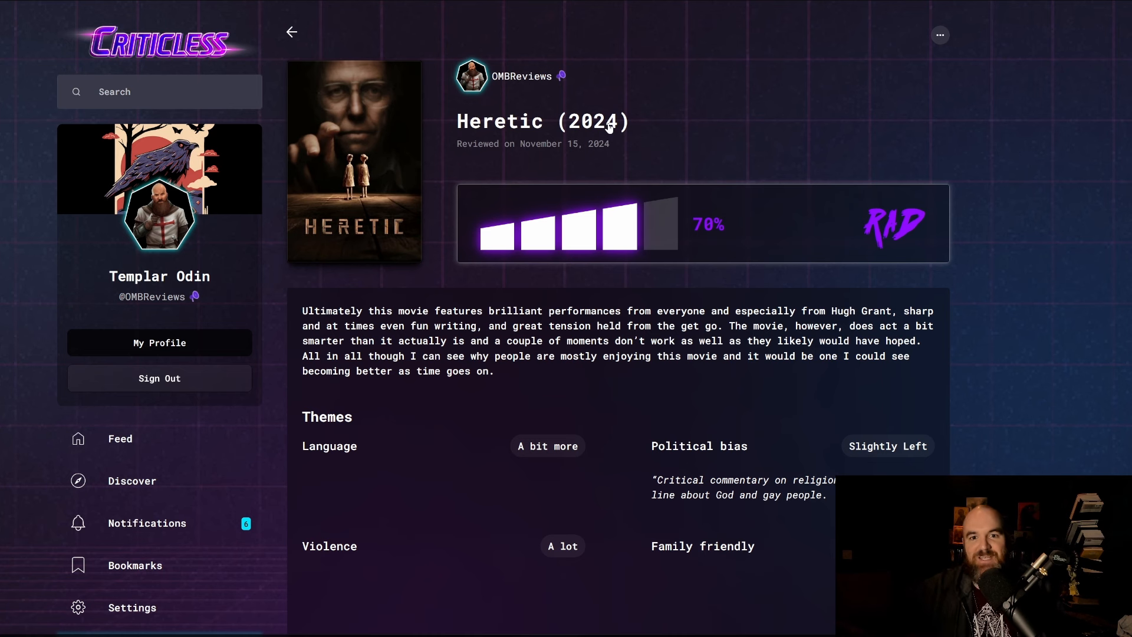
pyautogui.moveTo(581, 115)
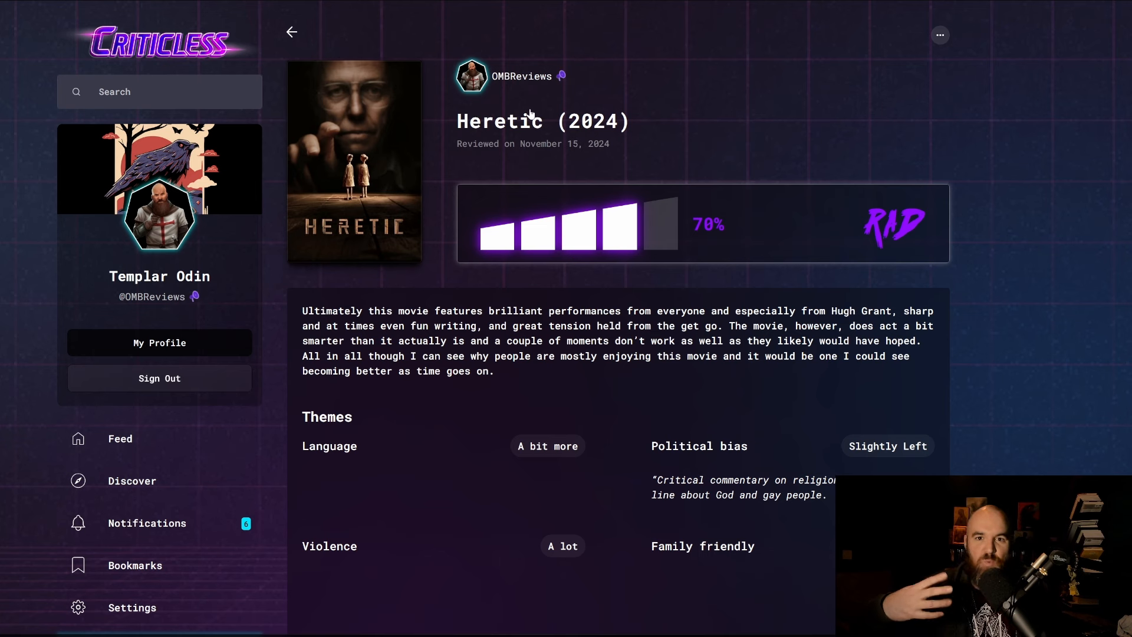
pyautogui.moveTo(505, 99)
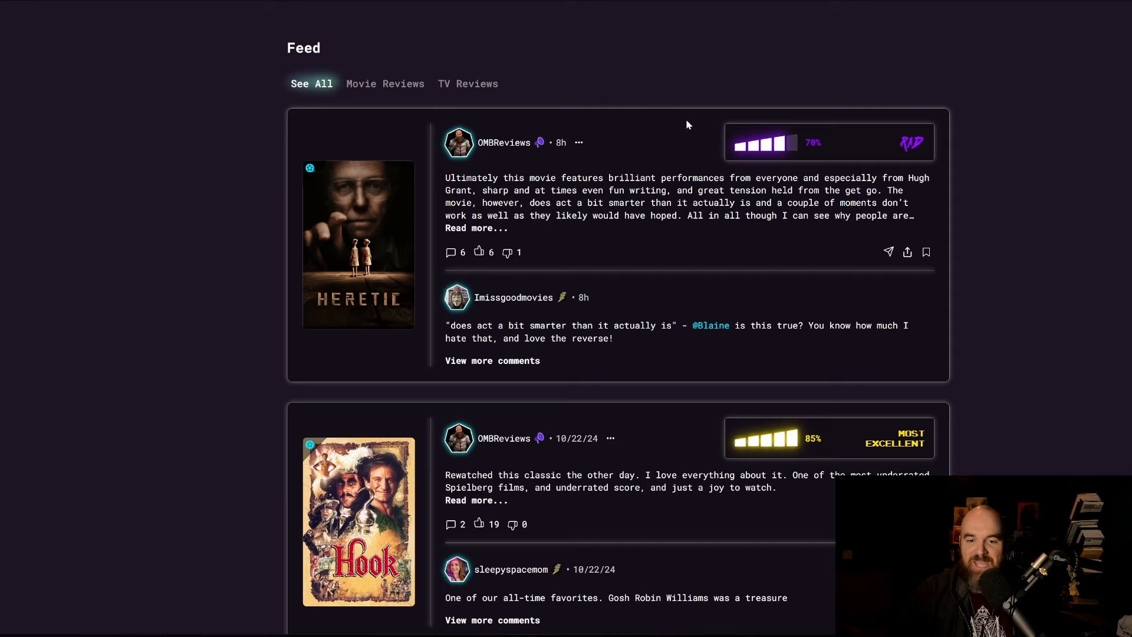
pyautogui.moveTo(671, 130)
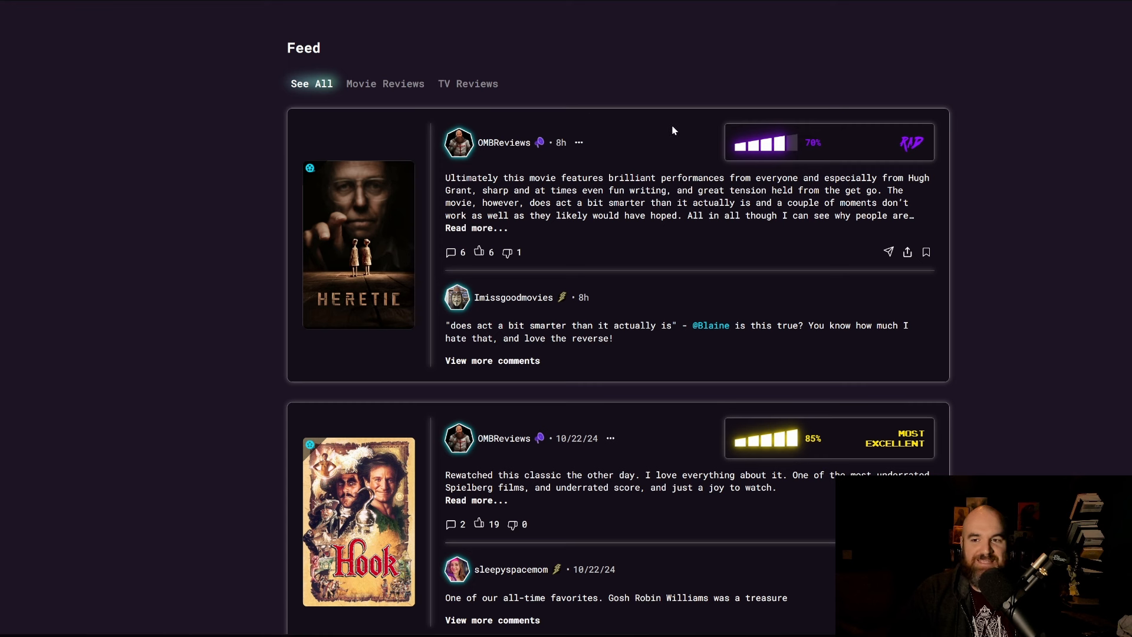
pyautogui.moveTo(430, 10)
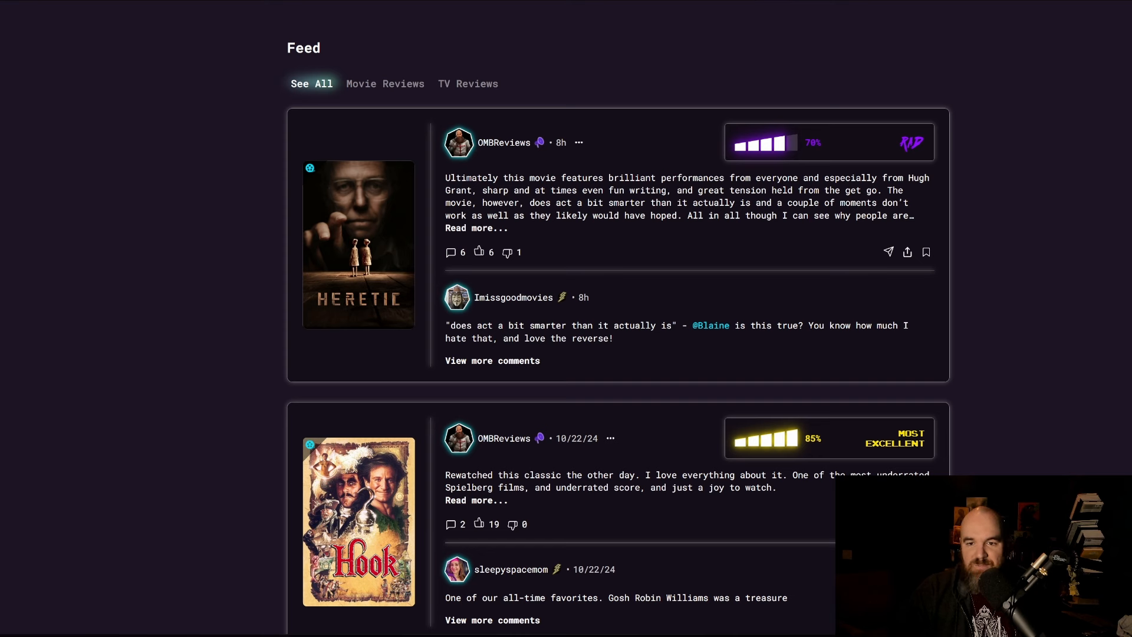
# - Return to the Box Office Theory forecast table with Heretic at $4,900,000
pyautogui.click(533, 32)
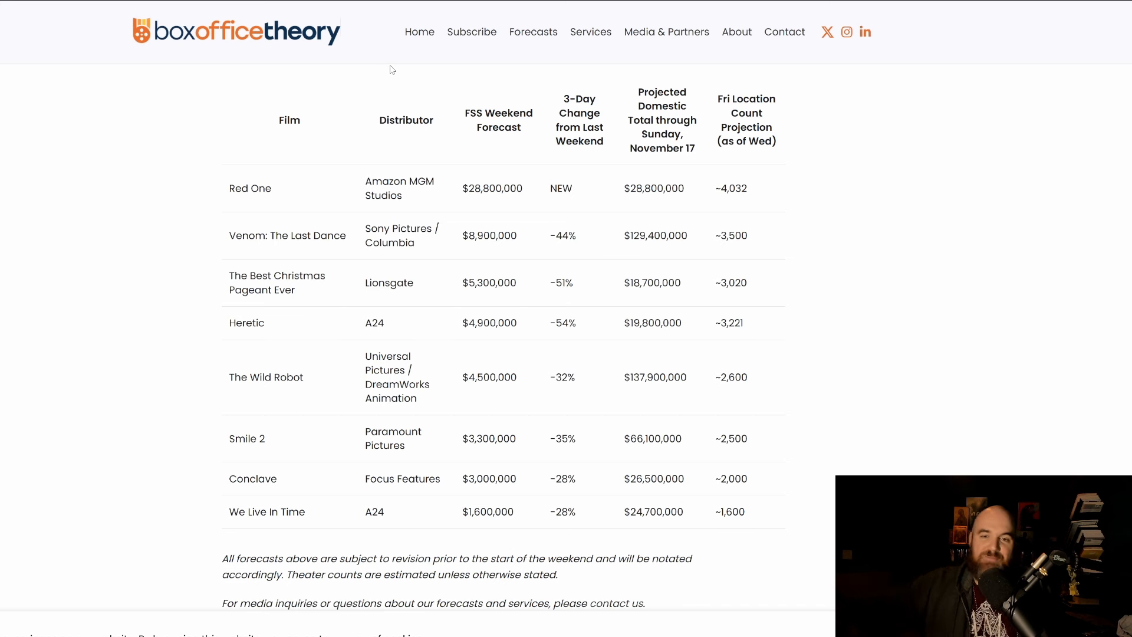